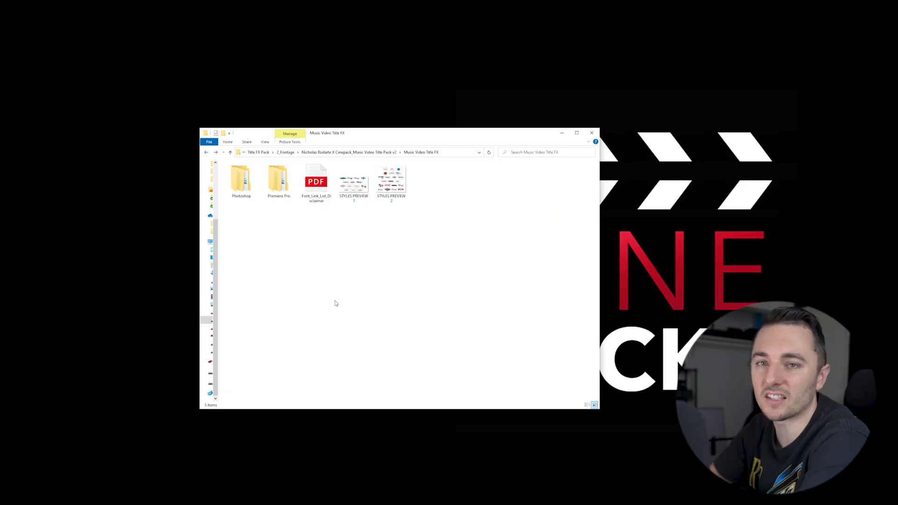
# Preview the first styles image, then open Font_Link_List_Disclaimer.pdf in Edge.
pyautogui.click(354, 182)
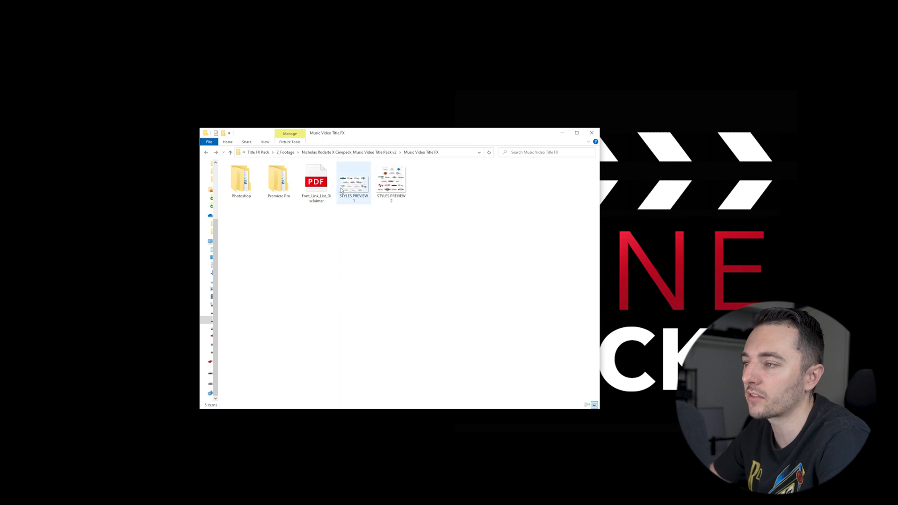
pyautogui.doubleClick(354, 180)
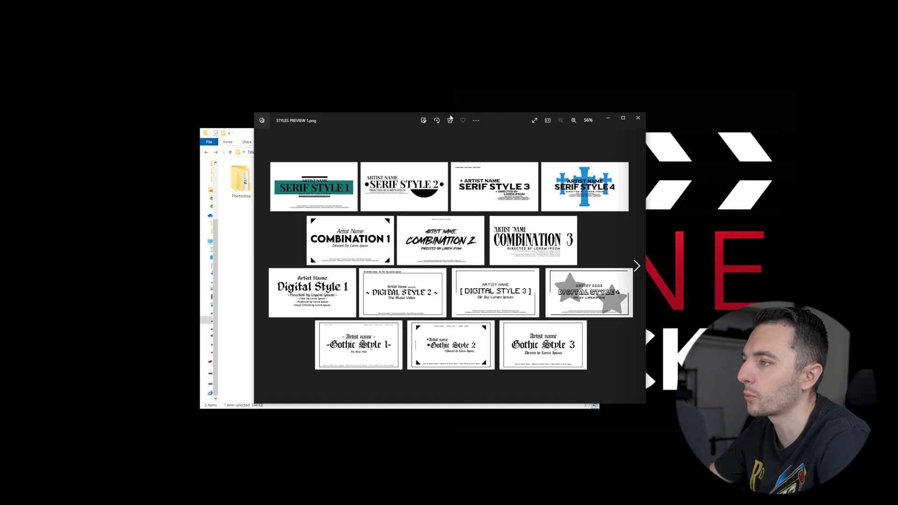
pyautogui.moveTo(450, 120); pyautogui.dragTo(395, 101)
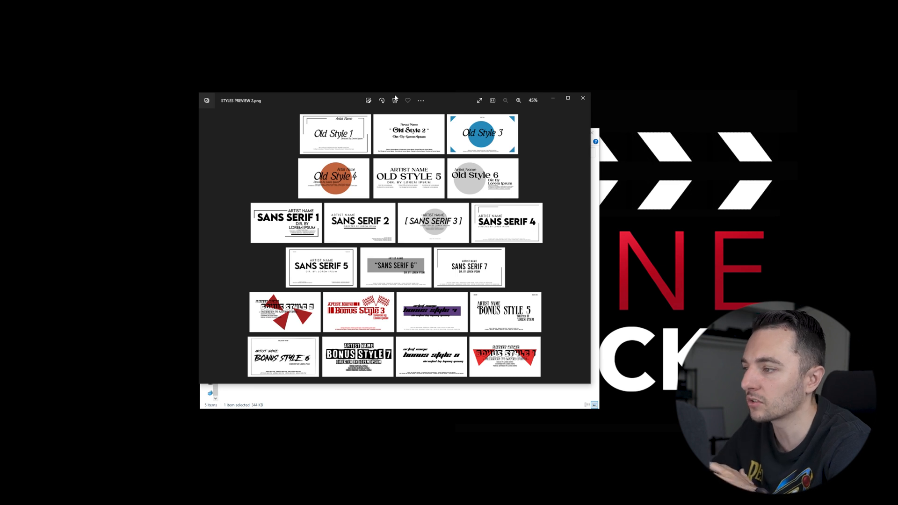
pyautogui.click(582, 99)
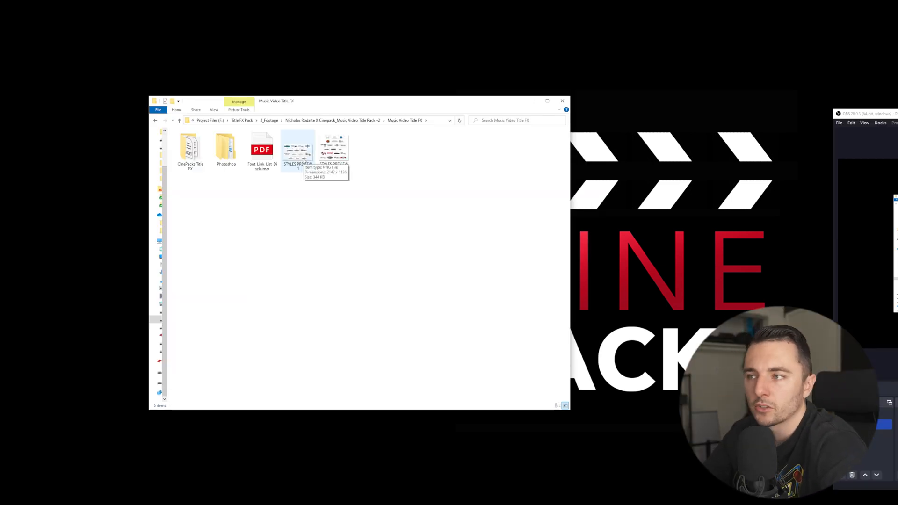
pyautogui.click(226, 147)
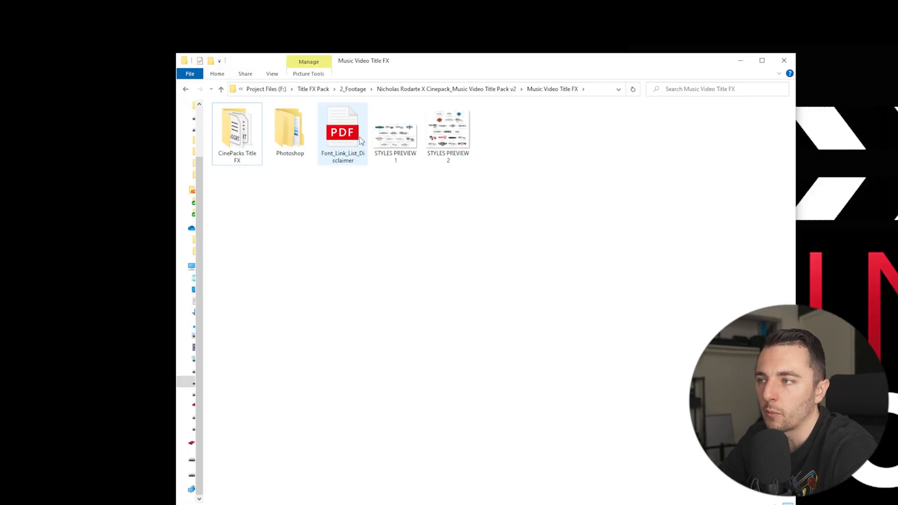
pyautogui.doubleClick(342, 131)
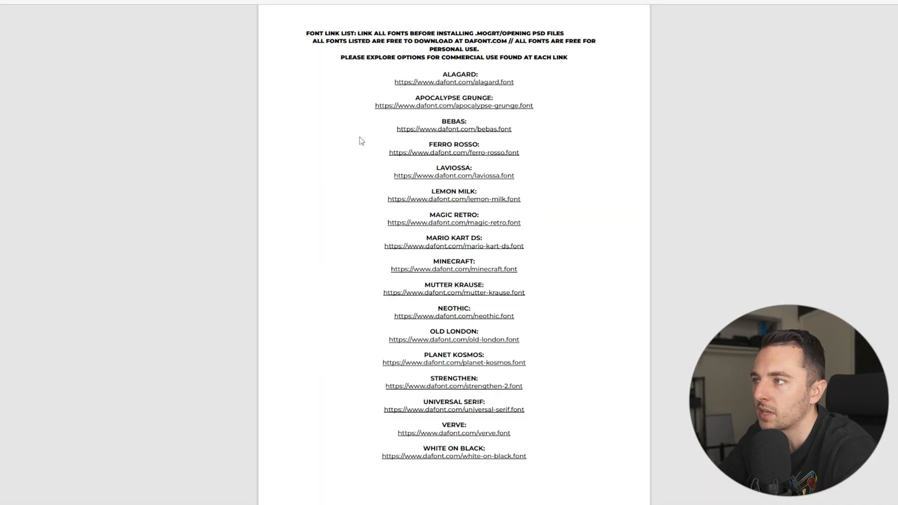
pyautogui.moveTo(346, 100)
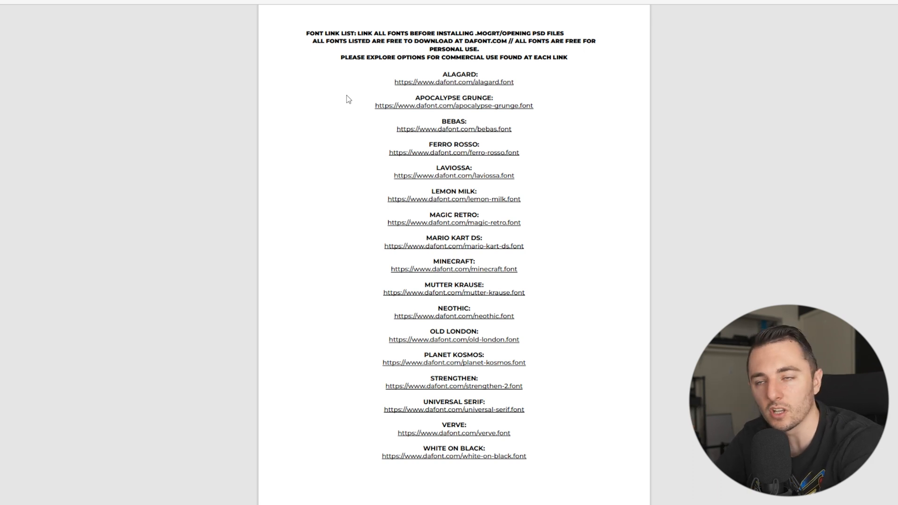
pyautogui.moveTo(404, 111)
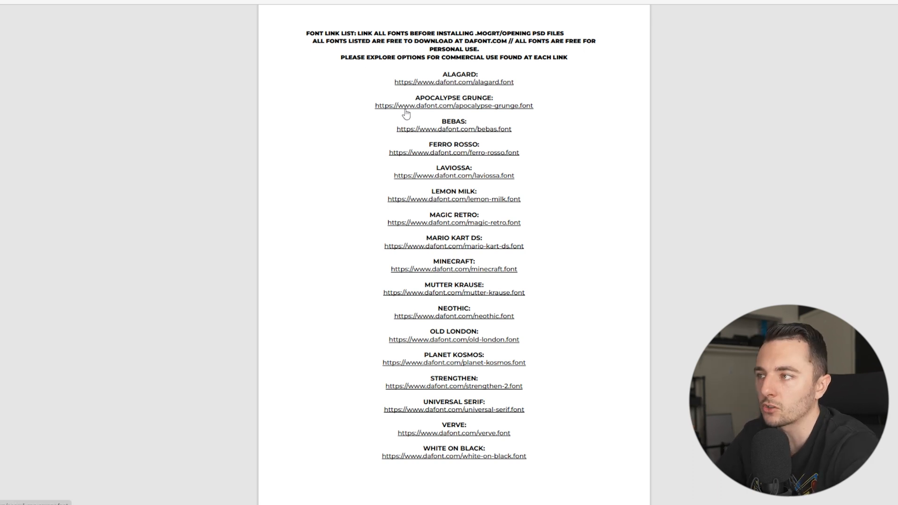
pyautogui.moveTo(412, 165)
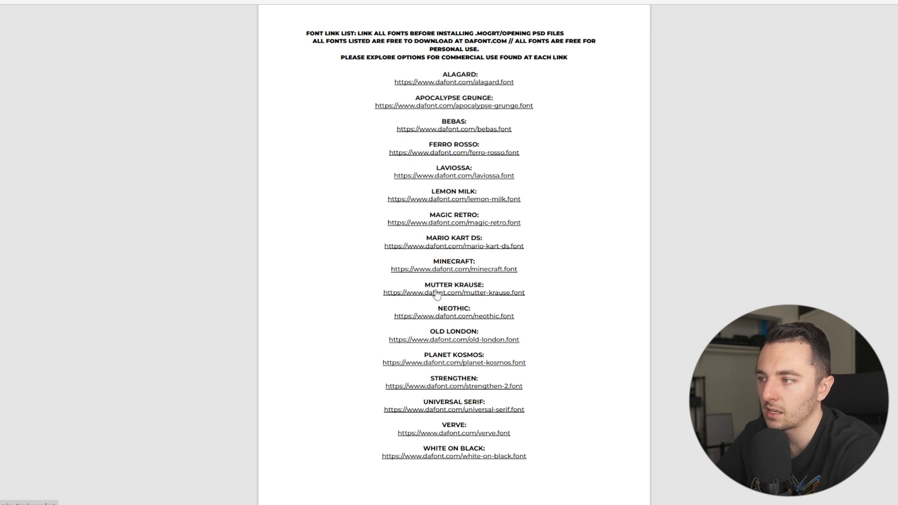
pyautogui.moveTo(454, 384)
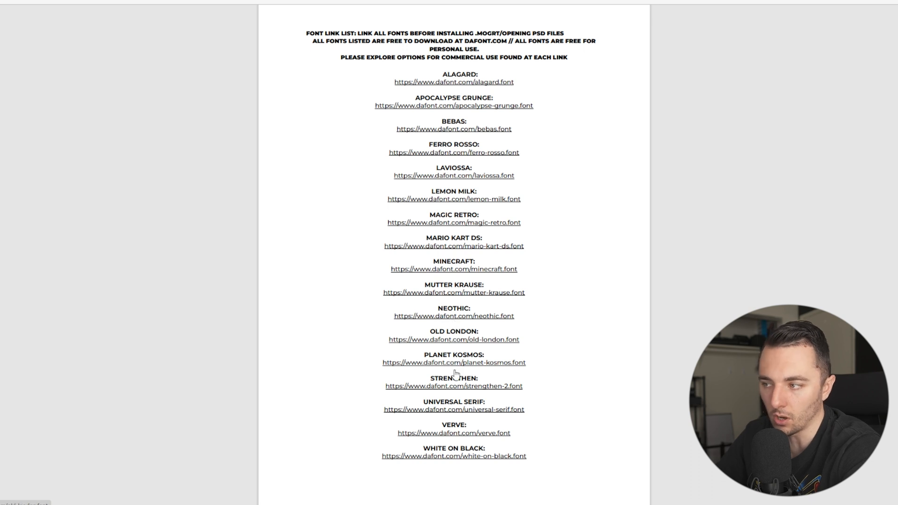
# Open the Alagard font download page and open the Alagard font file to install it.
pyautogui.click(455, 82)
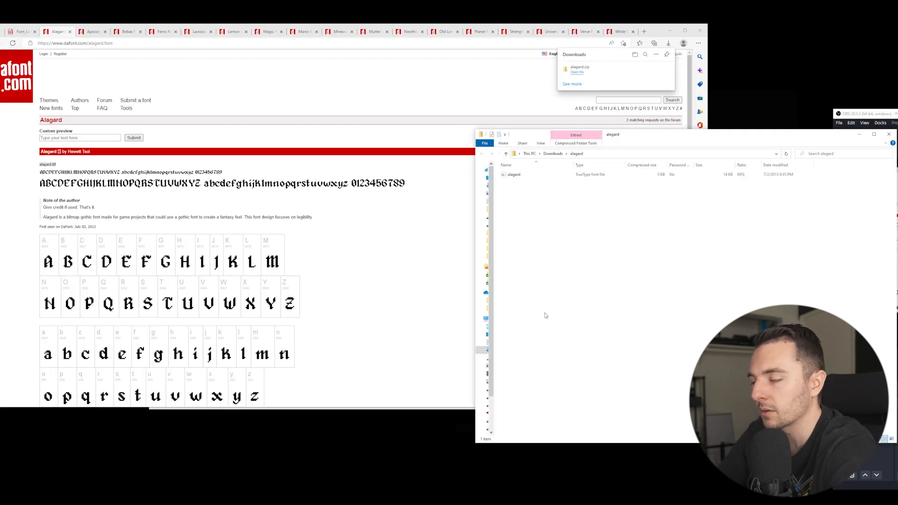
pyautogui.click(514, 175)
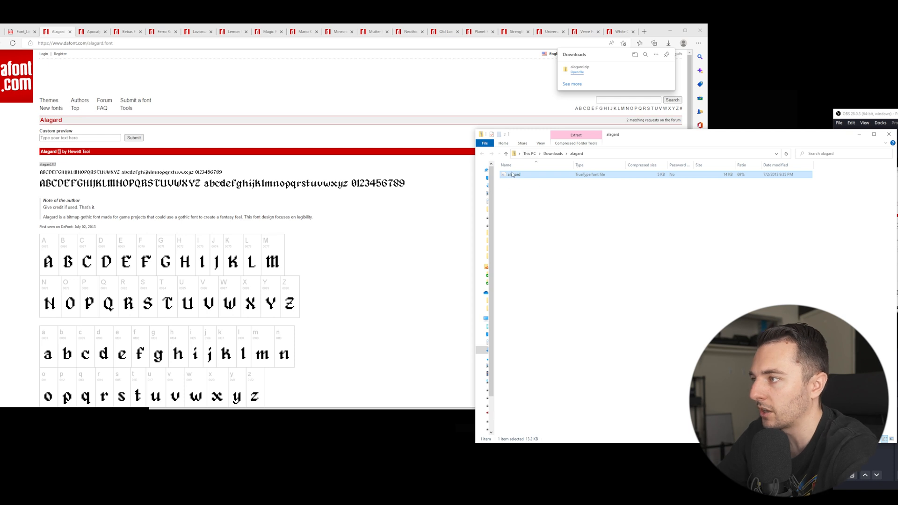
pyautogui.doubleClick(513, 174)
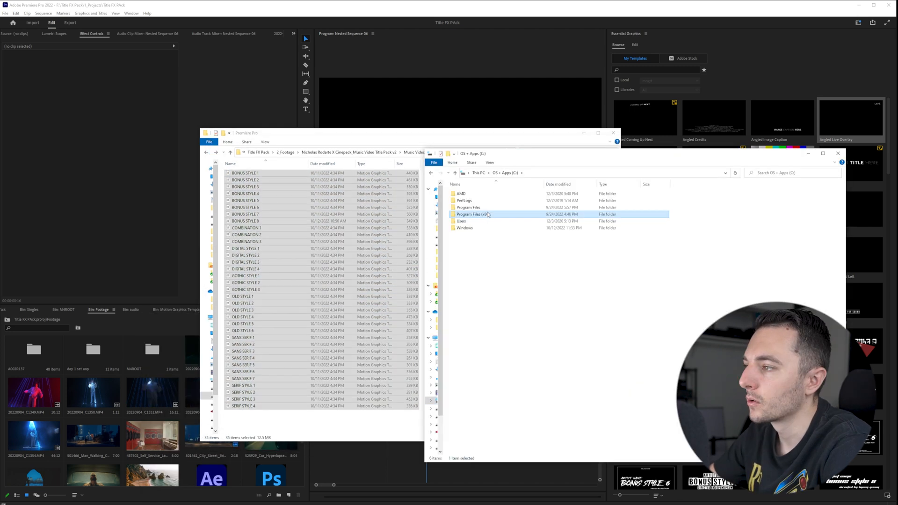
# Browse to C:\Program Files\Adobe\Adobe Premiere Pro 2022\Essential Graphics.
pyautogui.doubleClick(468, 214)
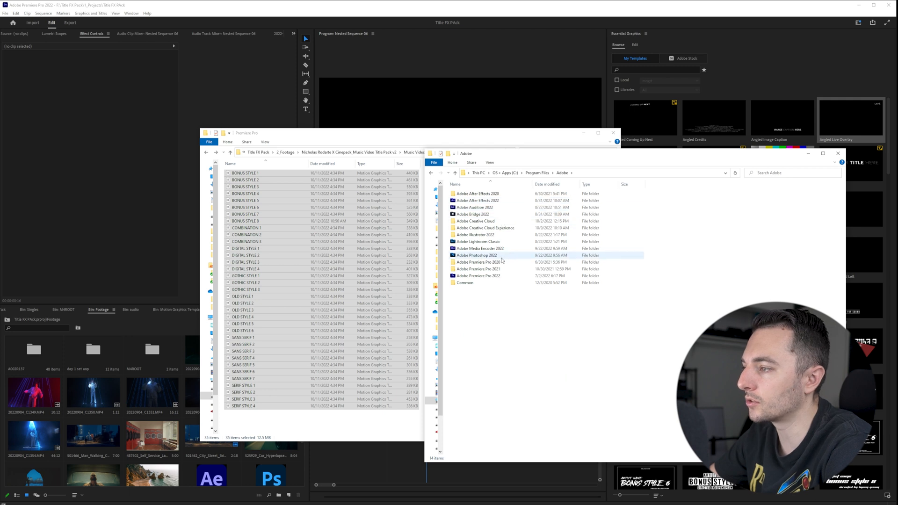
pyautogui.doubleClick(479, 275)
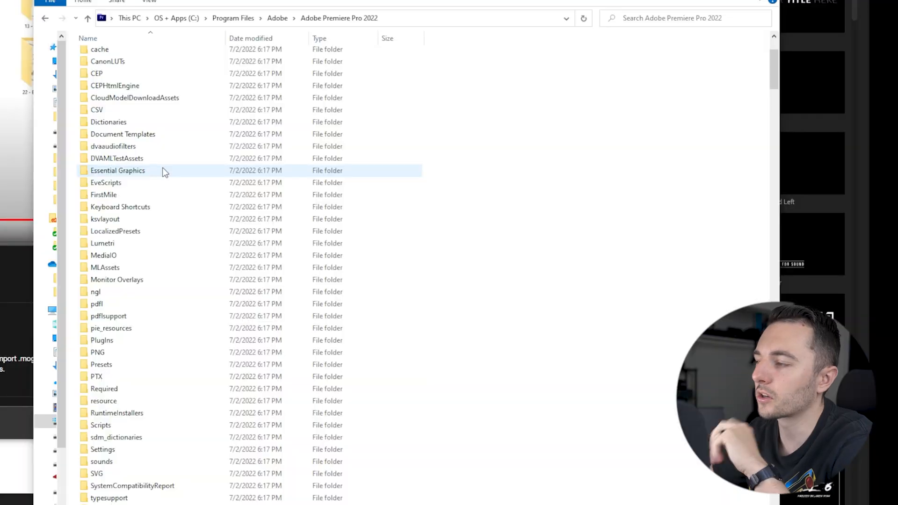
pyautogui.doubleClick(117, 170)
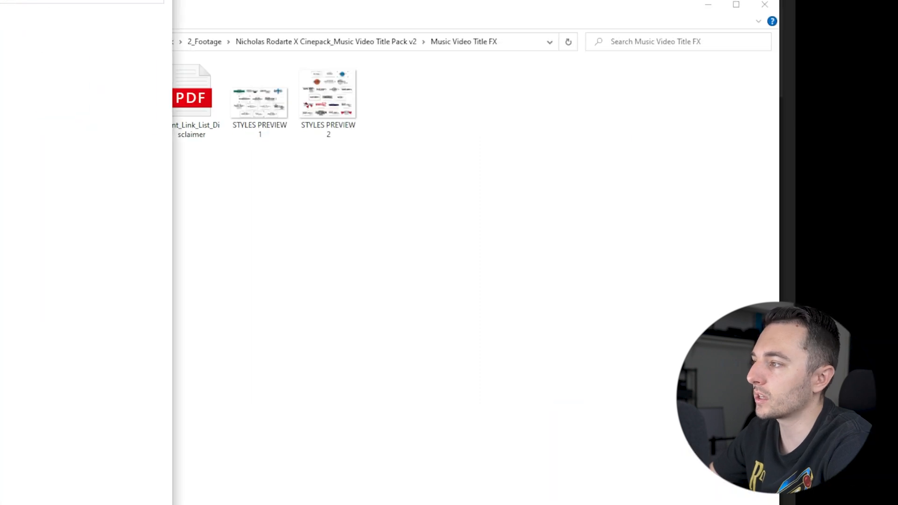
# Rename the pack's Premiere Pro templates folder to 'CinePacks Title FX'.
pyautogui.click(123, 92)
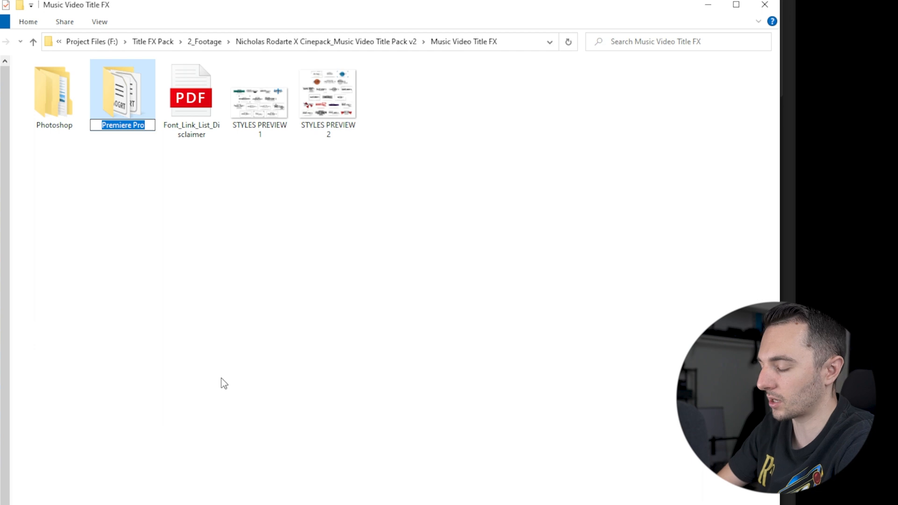
pyautogui.write('CinePack')
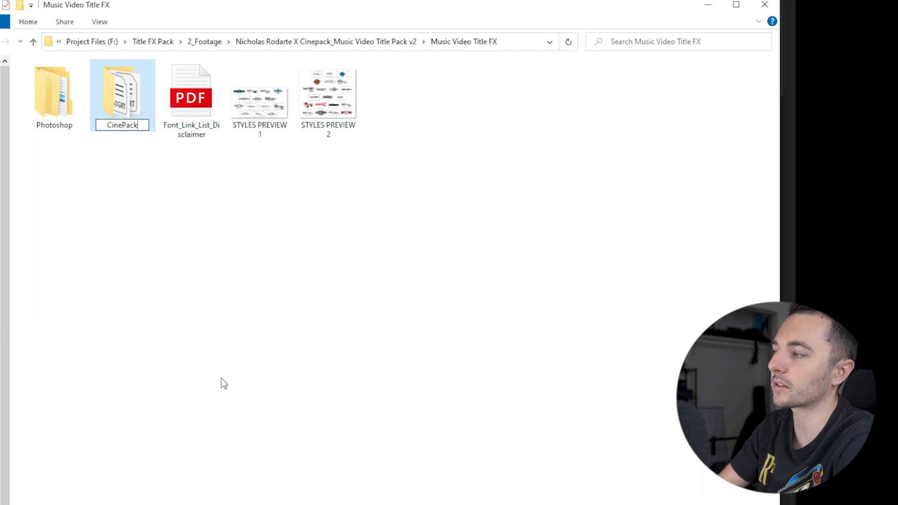
pyautogui.write('CinePacks Title F')
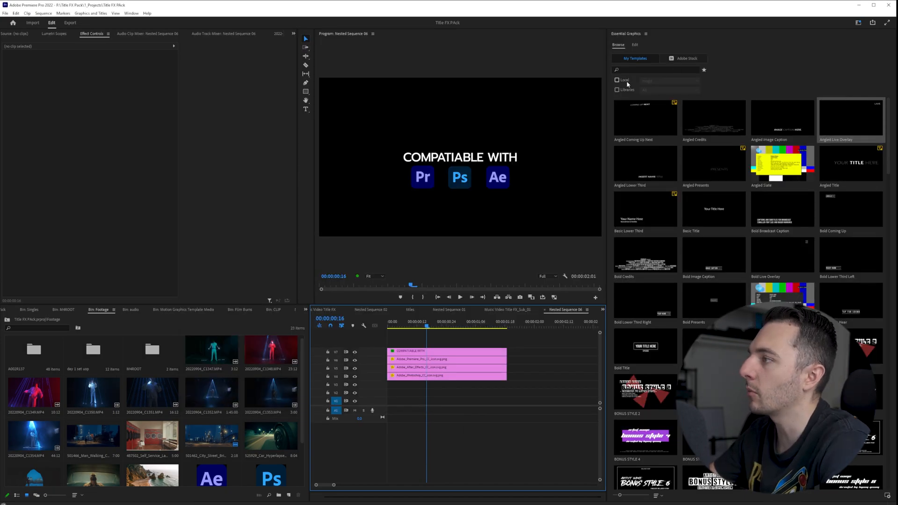
# Add CinePacks Title FX through Manage Additional Folders and accept the updated list.
pyautogui.click(647, 34)
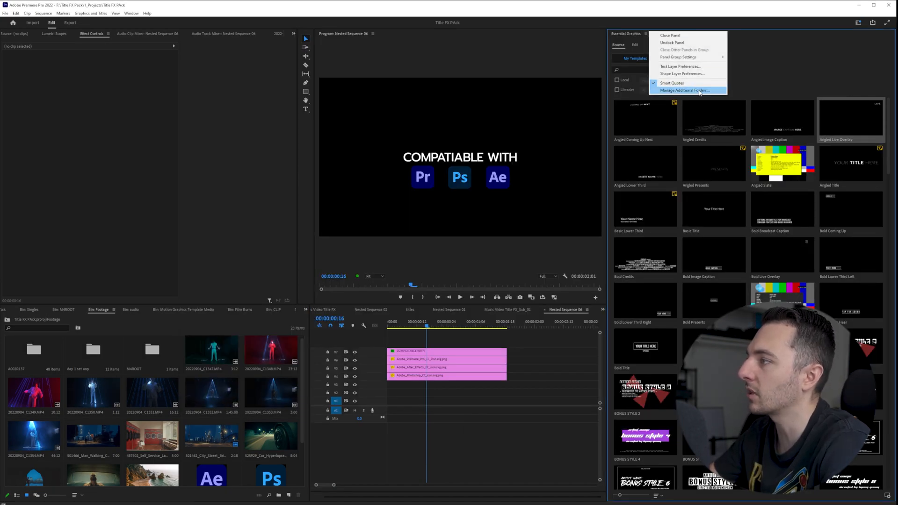
pyautogui.click(687, 90)
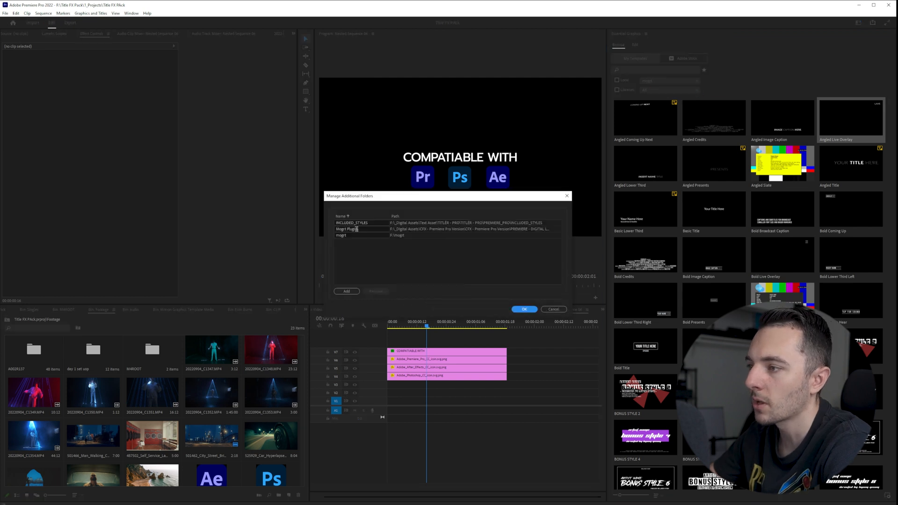
pyautogui.click(346, 290)
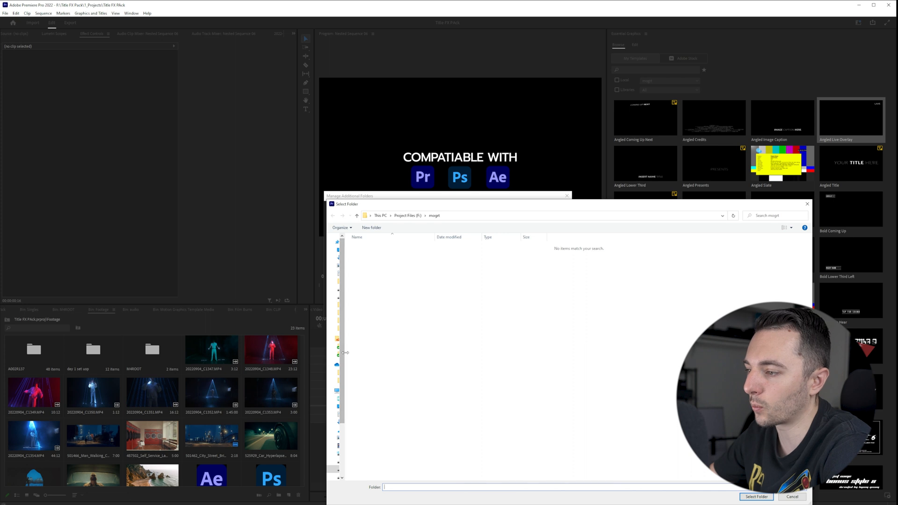
pyautogui.click(407, 216)
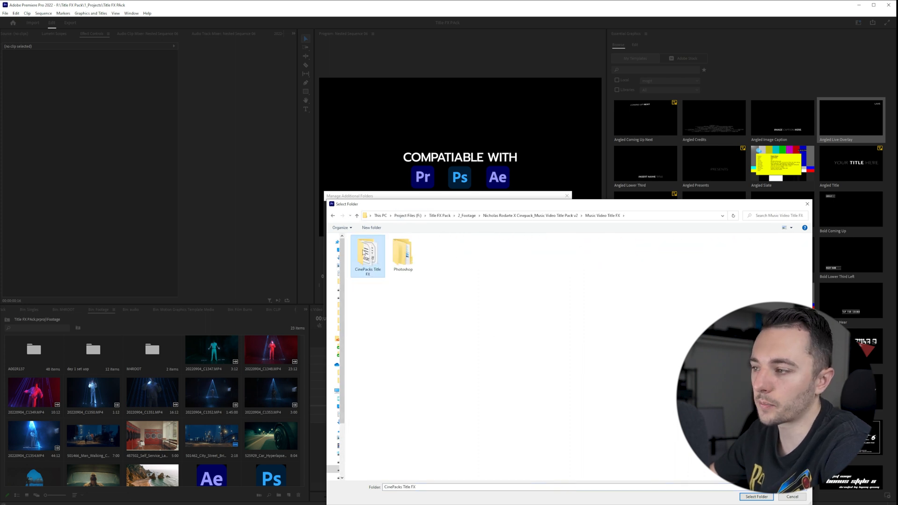
pyautogui.click(760, 497)
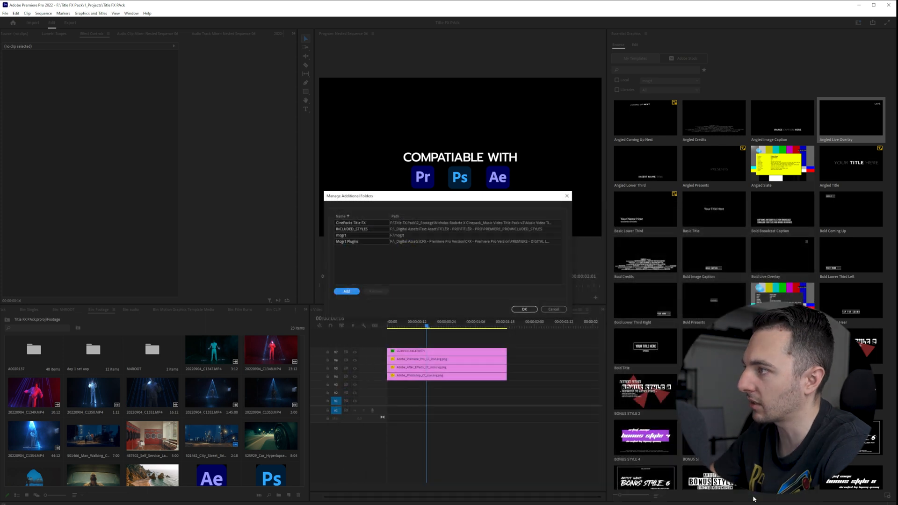
pyautogui.click(524, 309)
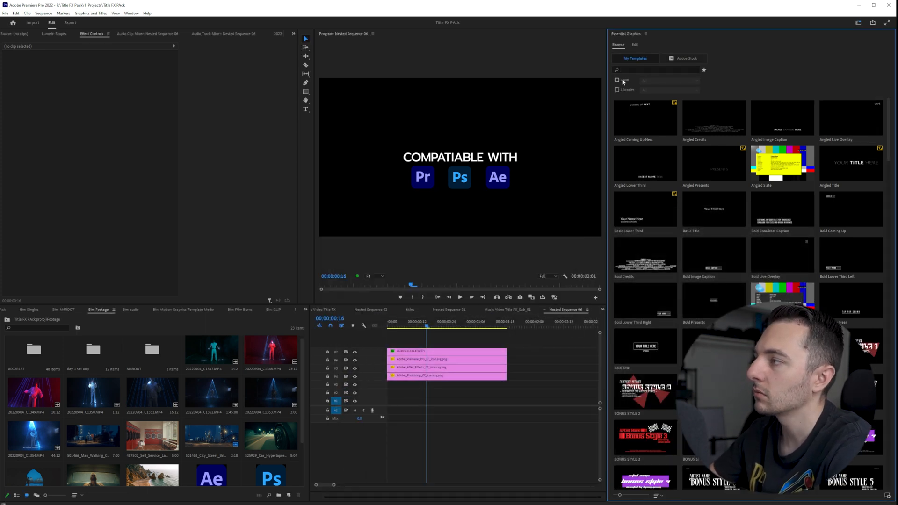
# Filter Essential Graphics to local CinePacks Title FX templates and scroll through them.
pyautogui.click(669, 80)
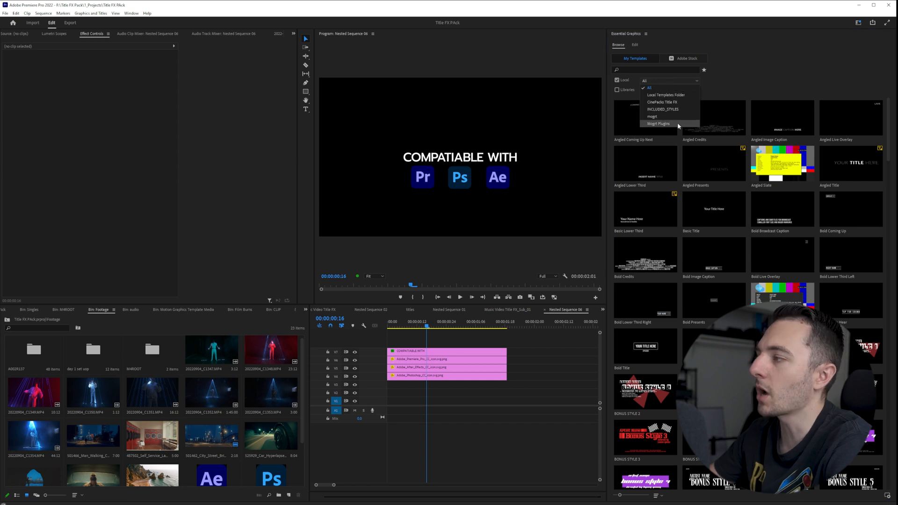
pyautogui.click(661, 102)
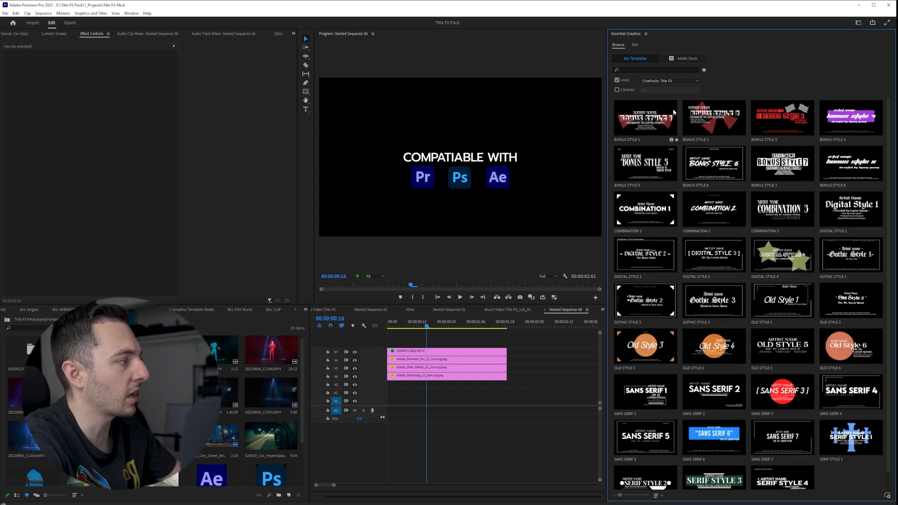
pyautogui.scroll(-3)
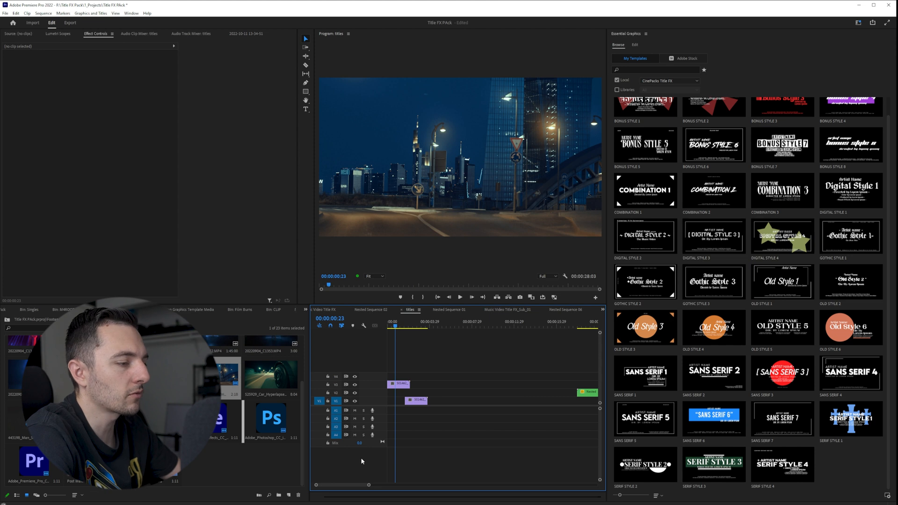
# Add Gothic Style 3, then toggle its title, credits and frame group visibility.
pyautogui.click(408, 384)
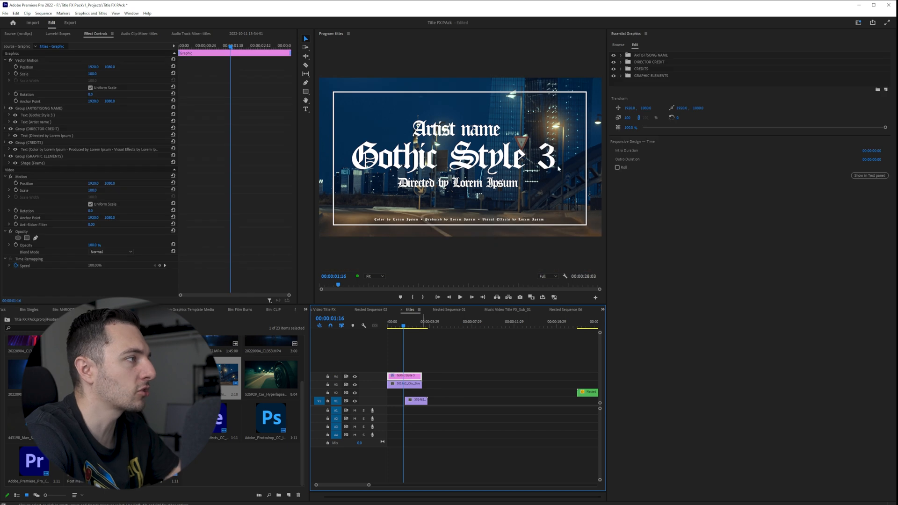
pyautogui.moveTo(645, 49)
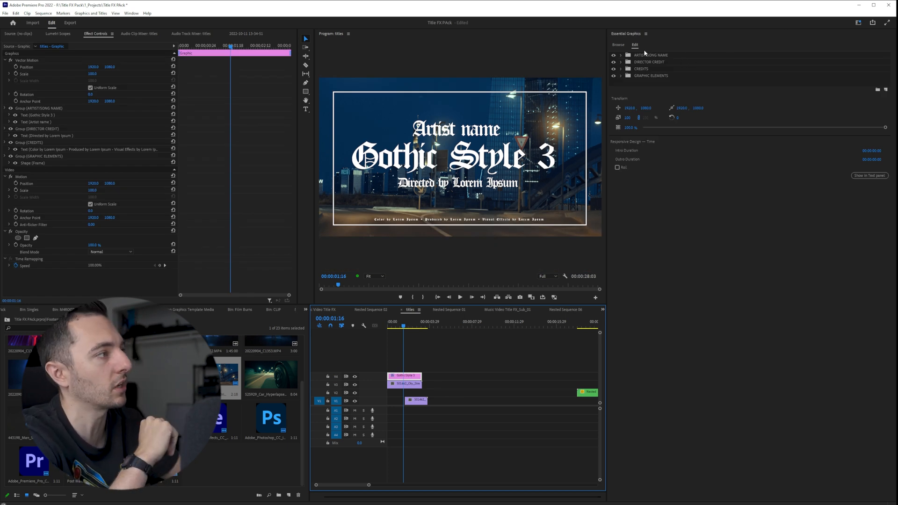
pyautogui.click(613, 55)
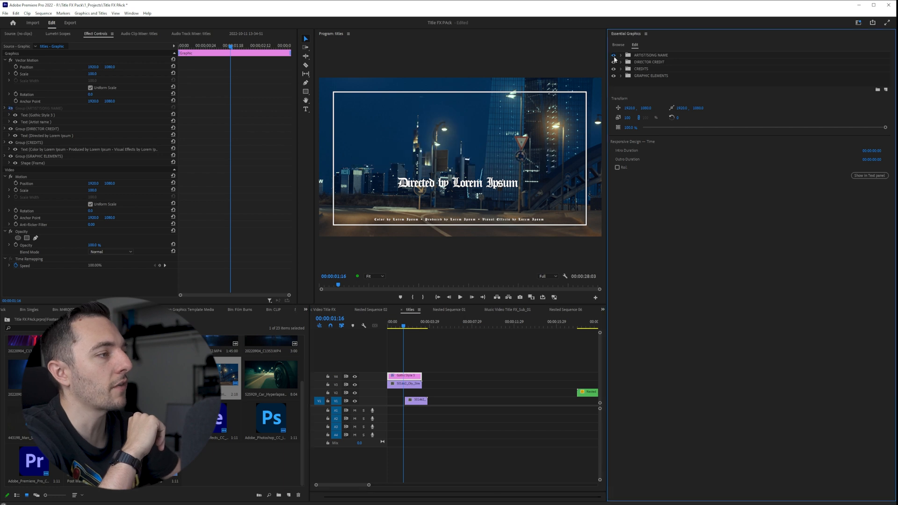
pyautogui.click(613, 55)
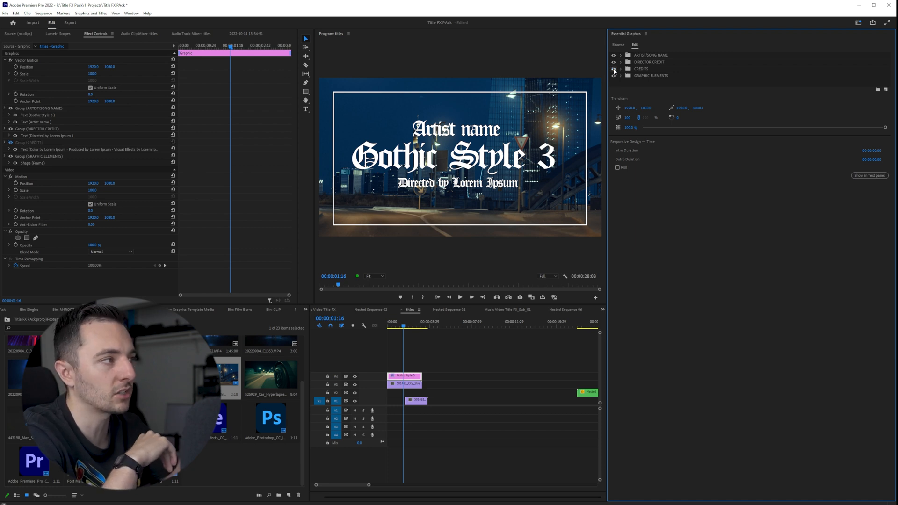
pyautogui.click(613, 75)
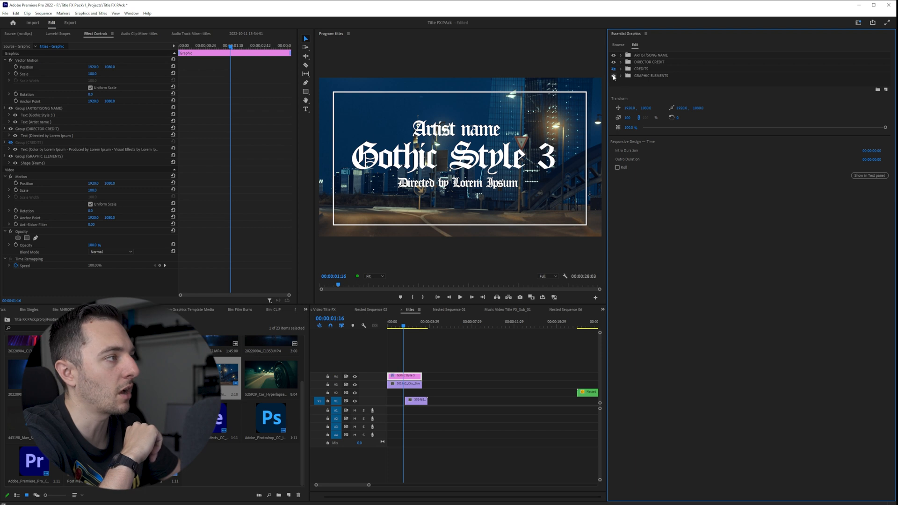
pyautogui.click(612, 75)
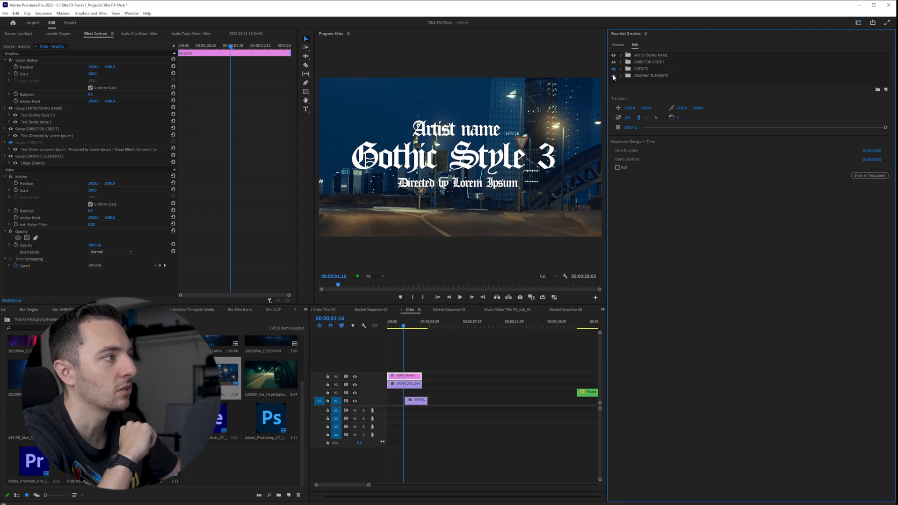
pyautogui.click(612, 69)
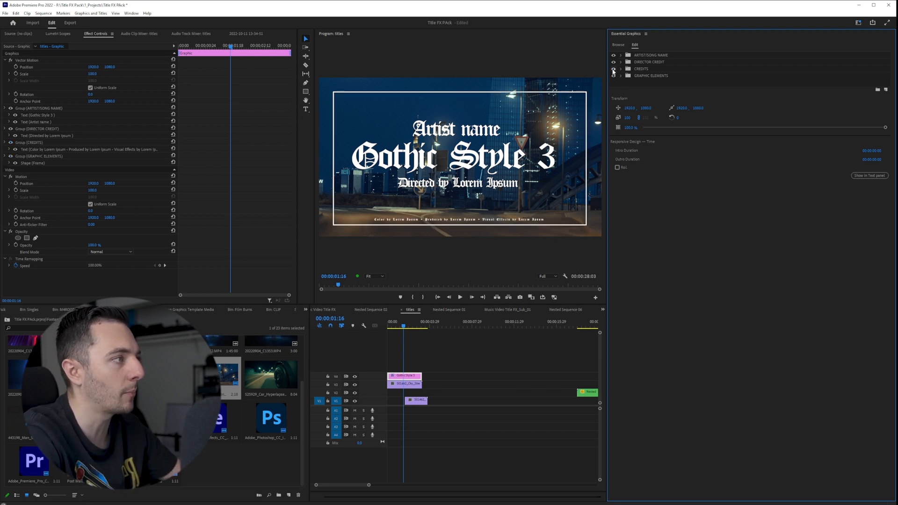
# Select the artist, title and director text layers and set their fill to orange.
pyautogui.click(621, 54)
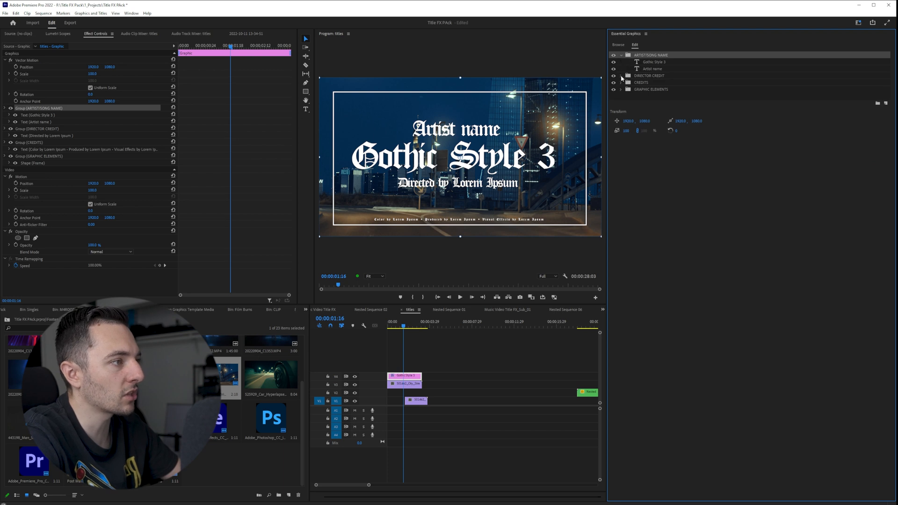
pyautogui.click(622, 76)
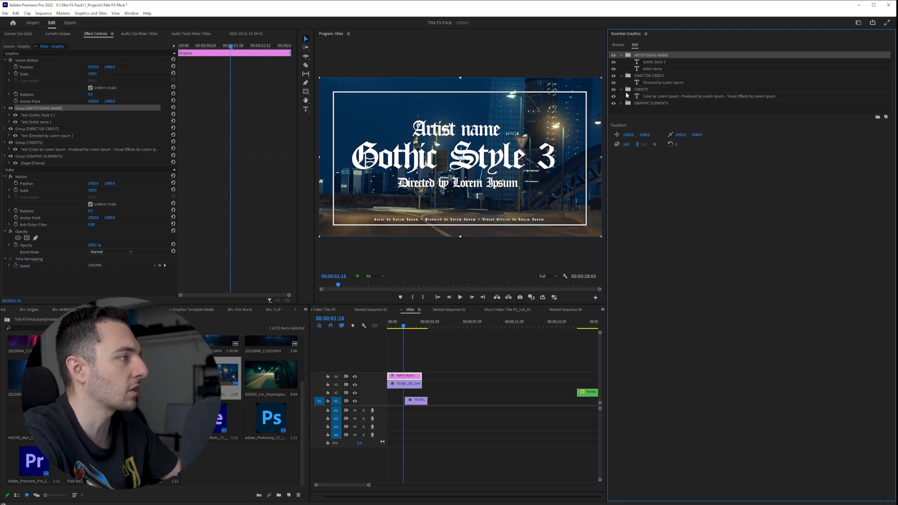
pyautogui.click(658, 62)
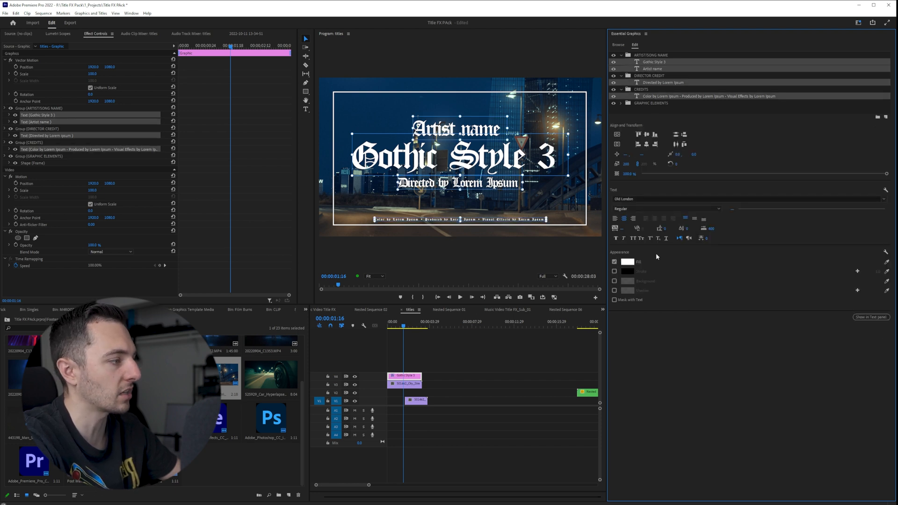
pyautogui.click(628, 261)
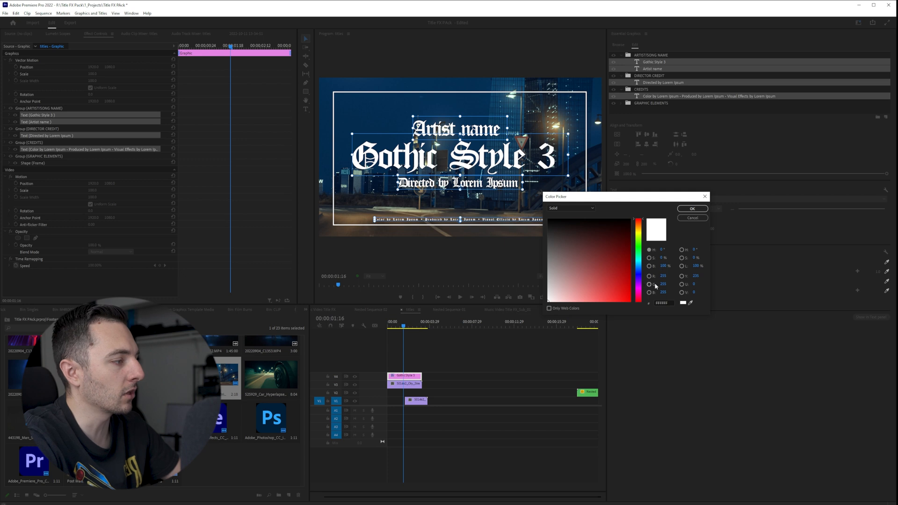
pyautogui.click(624, 292)
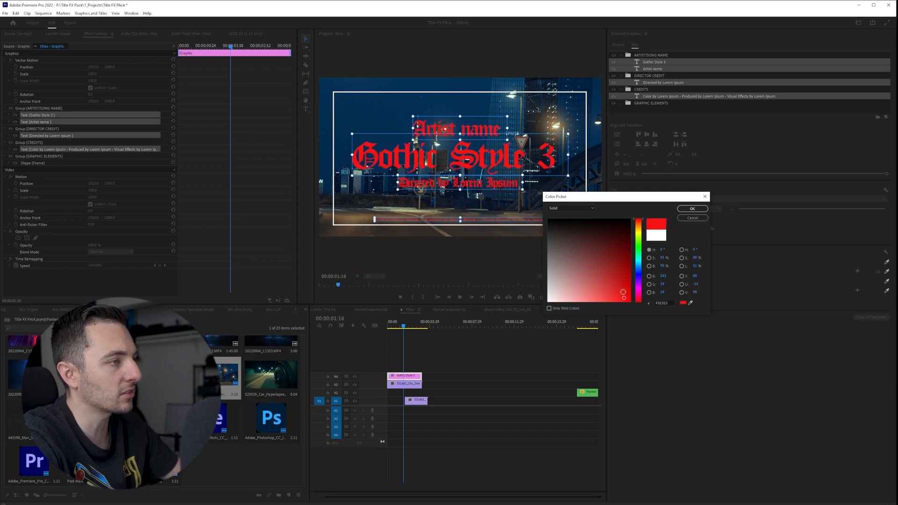
pyautogui.click(608, 256)
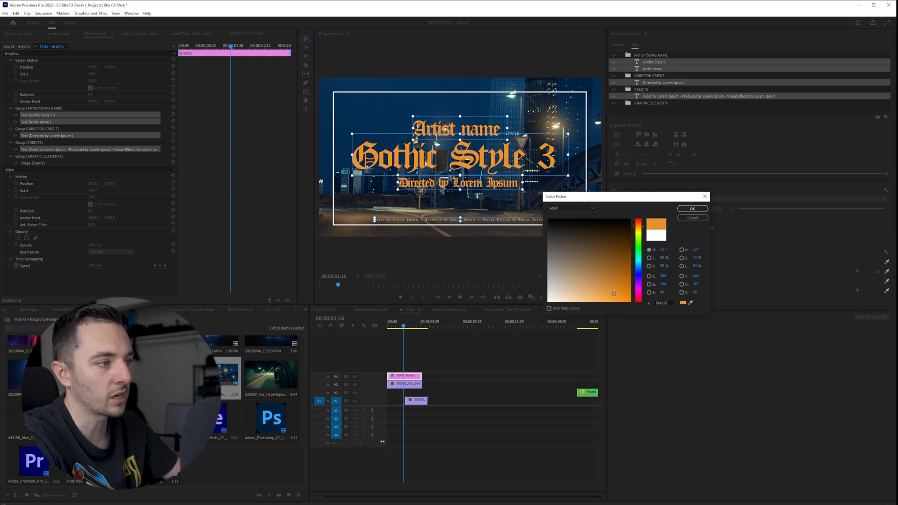
pyautogui.click(621, 297)
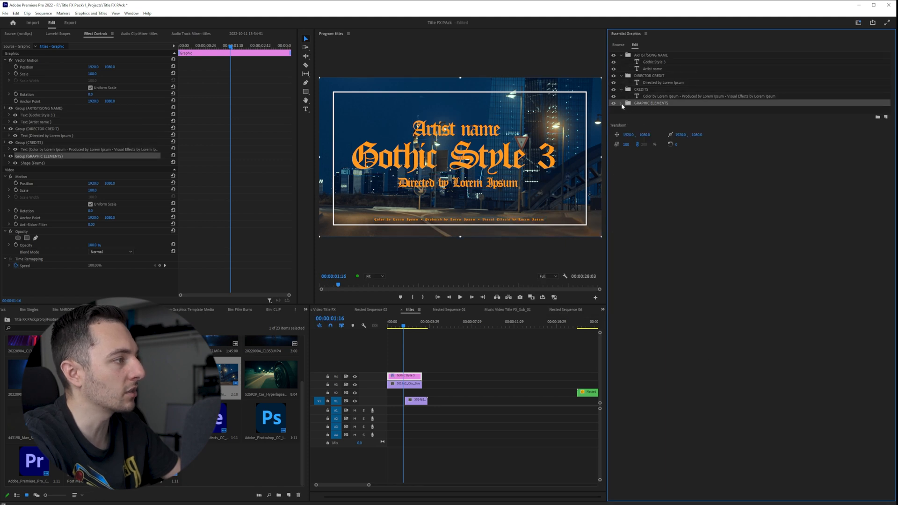
# Select the Frame layer and sample dark navy blue for its stroke colour.
pyautogui.click(622, 104)
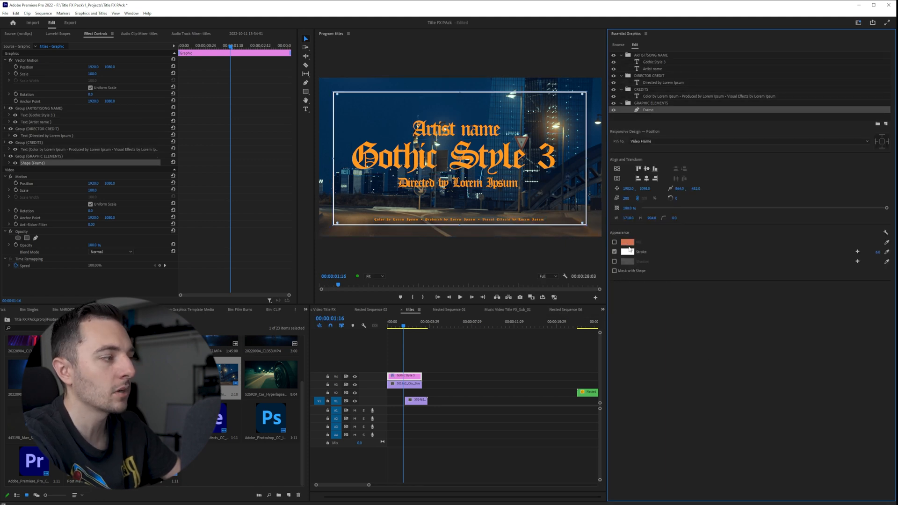
pyautogui.click(628, 251)
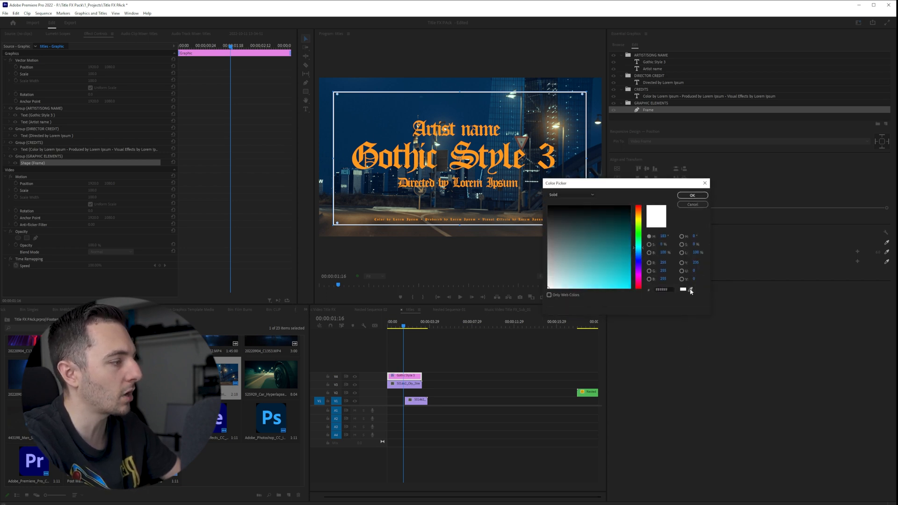
pyautogui.click(626, 232)
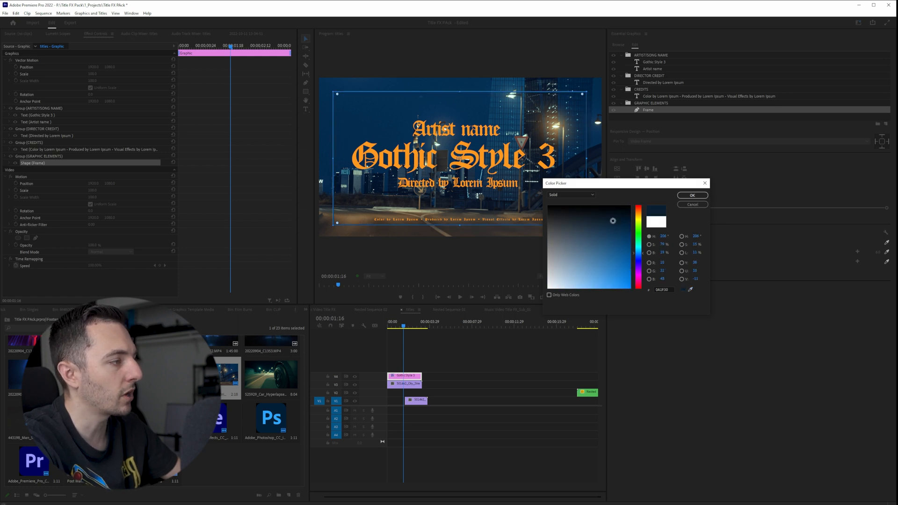
pyautogui.click(692, 195)
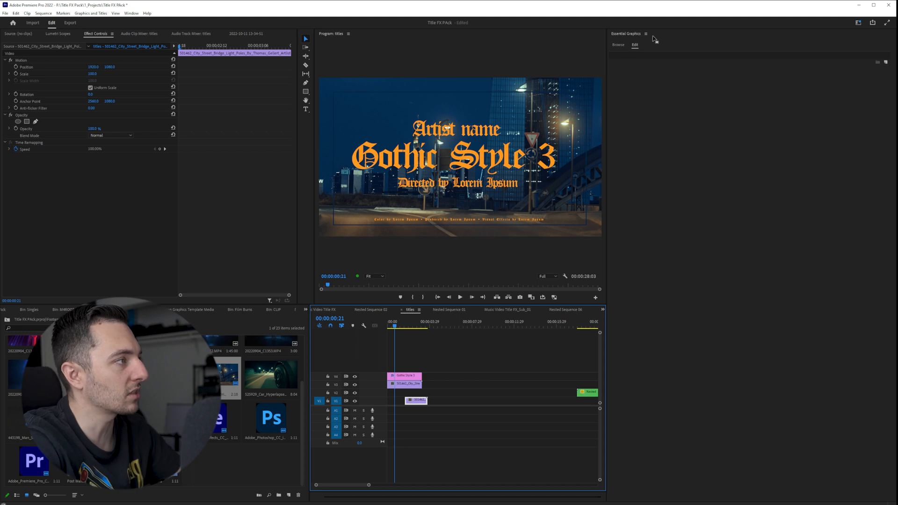
# Retype the artist name as '2 chains' and the director credit as 'cole benel'.
pyautogui.click(617, 44)
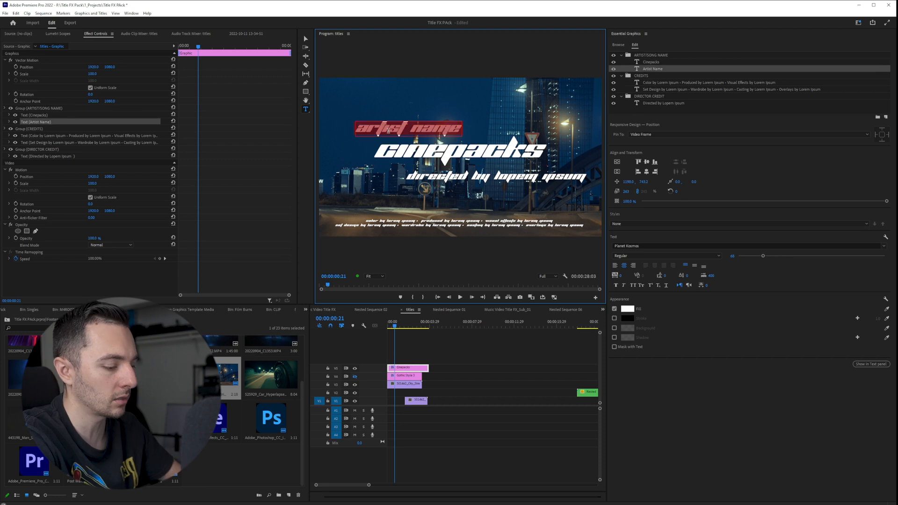
pyautogui.write('2 chains')
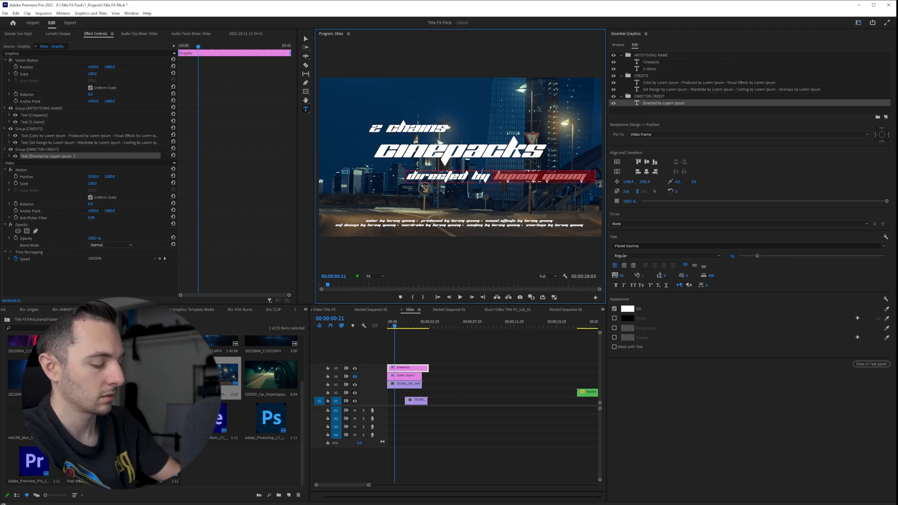
pyautogui.write('cole benel')
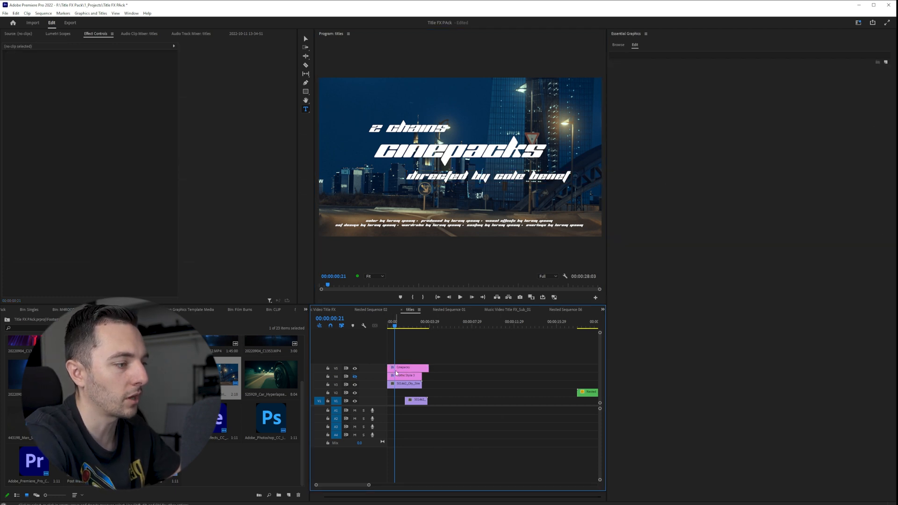
# Apply Tint to the Cinepacks title clip with Map White To set to red.
pyautogui.click(406, 368)
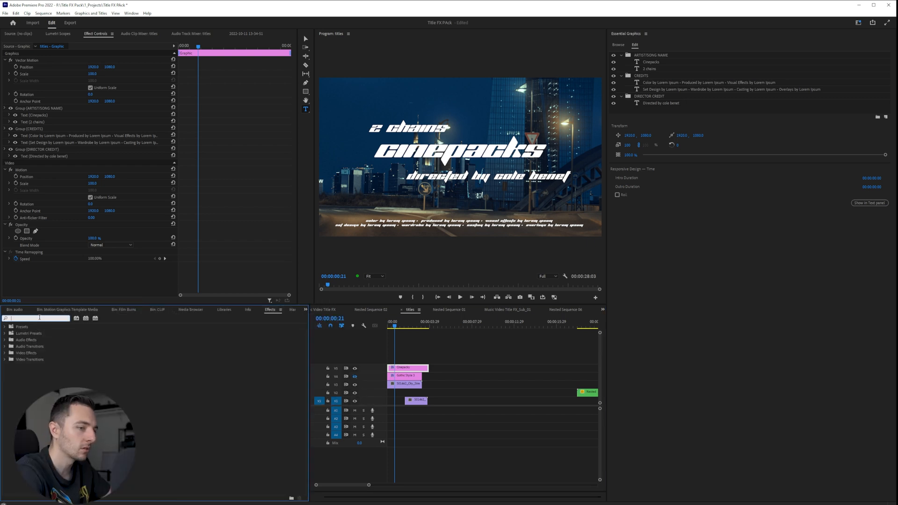
pyautogui.write('tint')
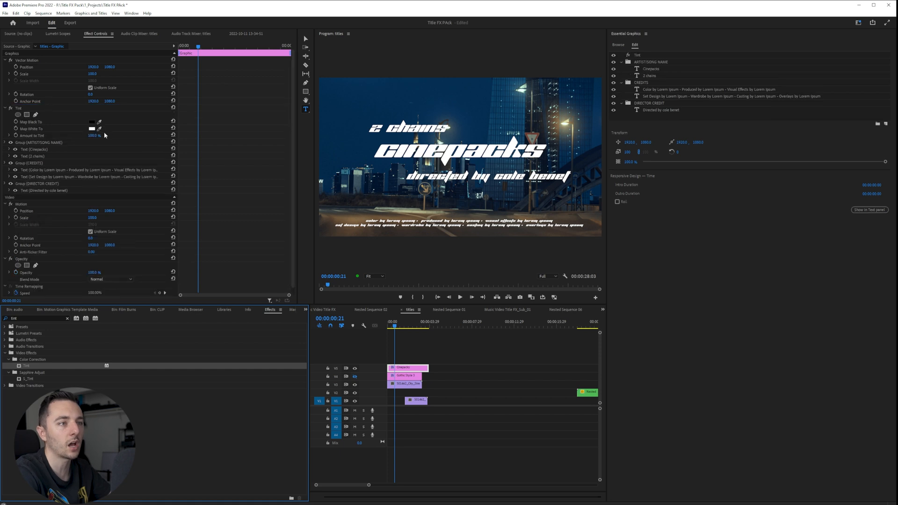
pyautogui.click(74, 128)
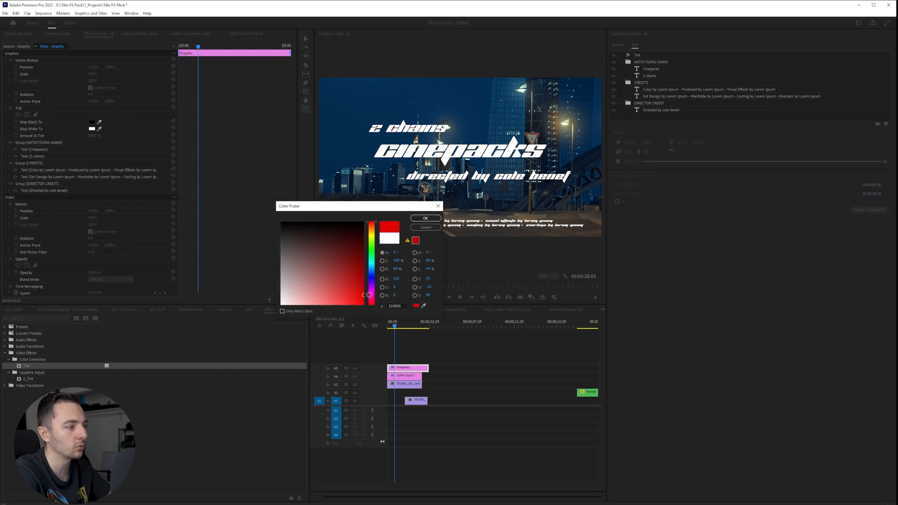
pyautogui.click(425, 218)
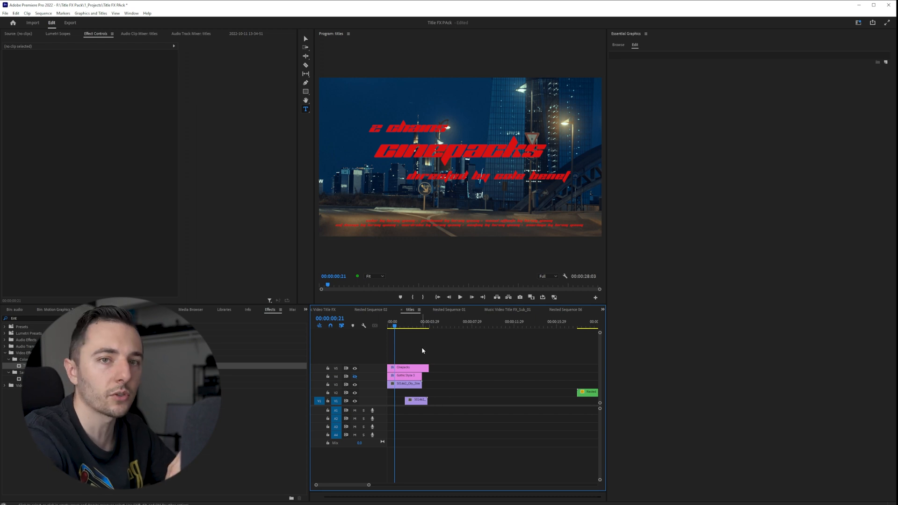
pyautogui.moveTo(421, 349)
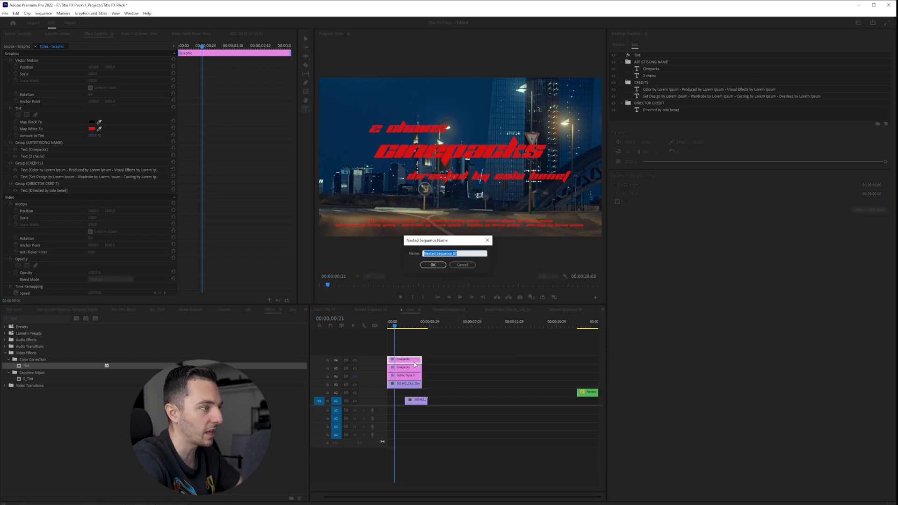
# Nest the red title layers into one clip and apply Gaussian Blur to it.
pyautogui.click(433, 265)
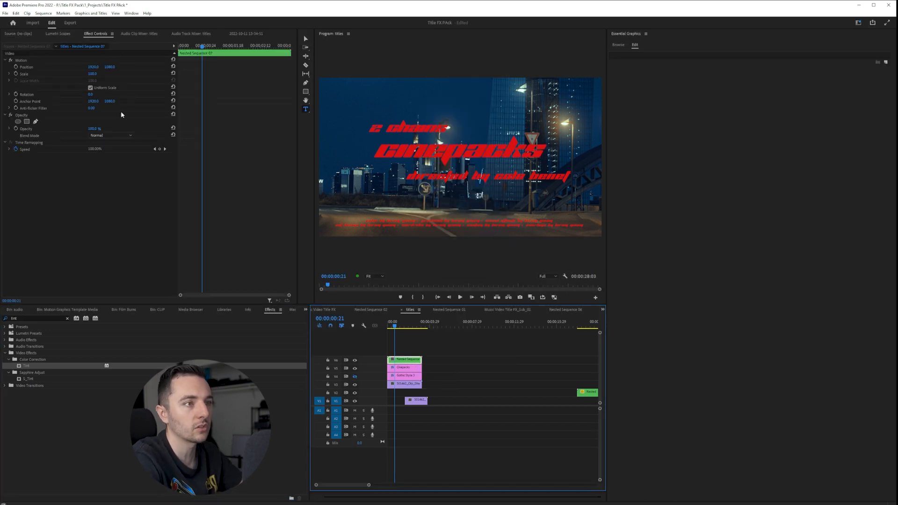
pyautogui.write('gau')
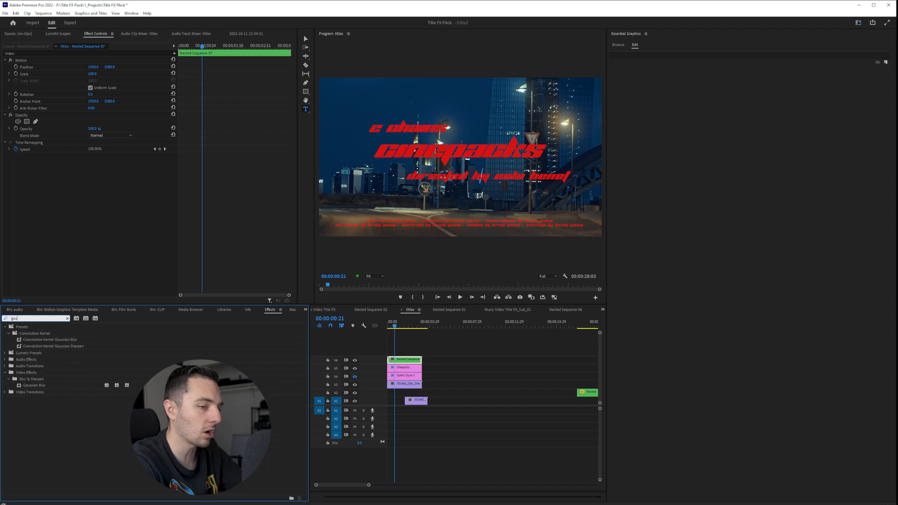
pyautogui.doubleClick(31, 385)
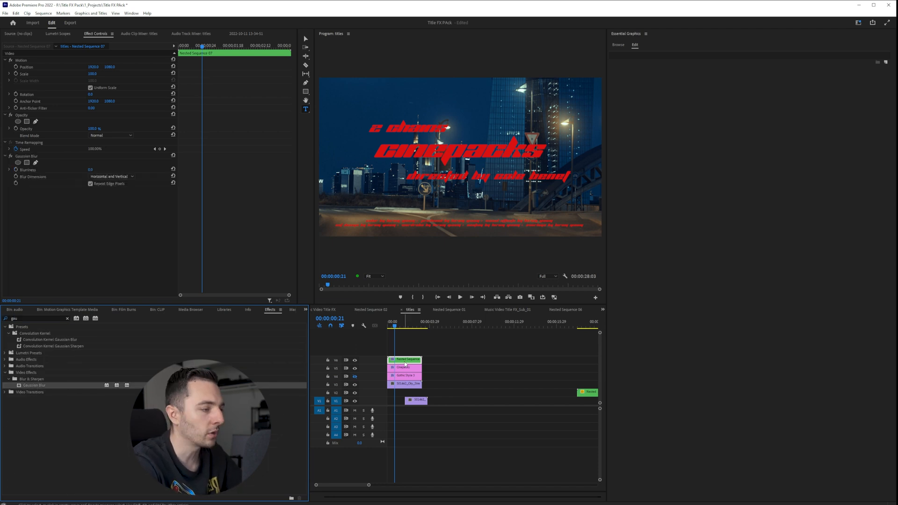
# Set the nested title's Blend Mode to Screen and raise Blurriness to about 82.
pyautogui.click(91, 170)
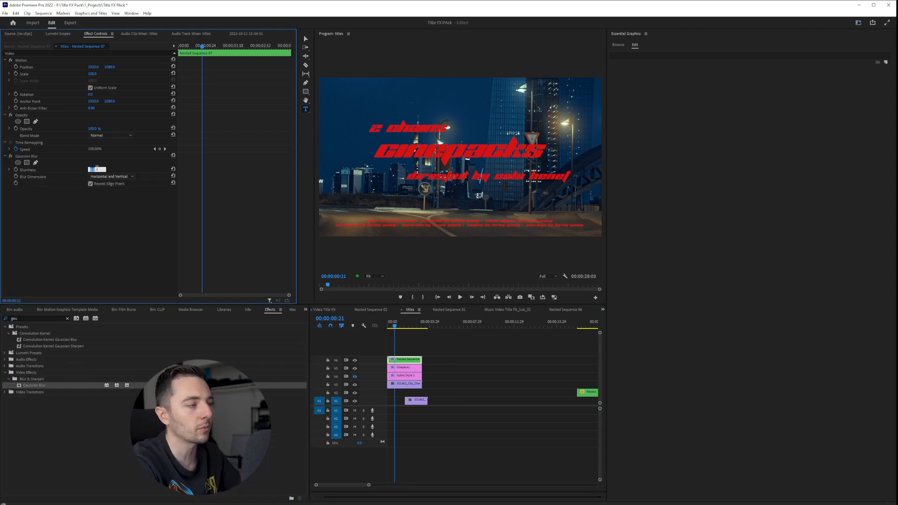
pyautogui.click(109, 135)
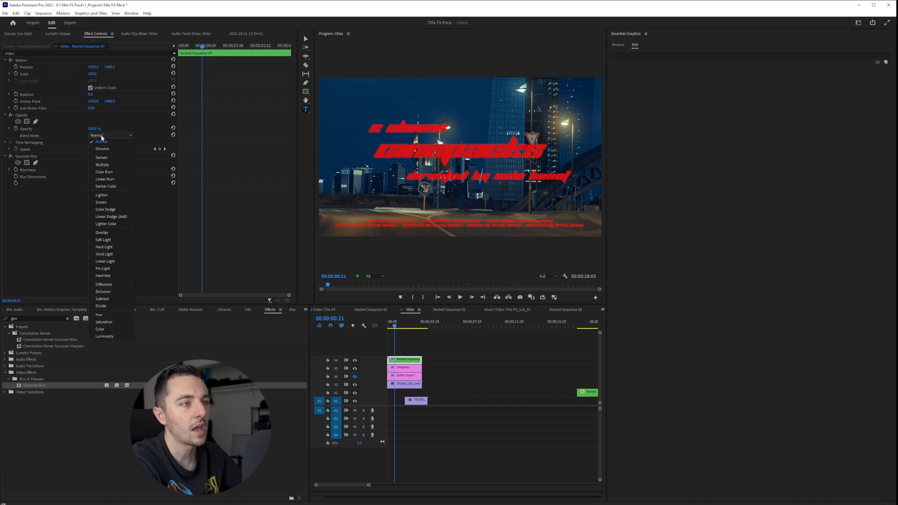
pyautogui.click(100, 203)
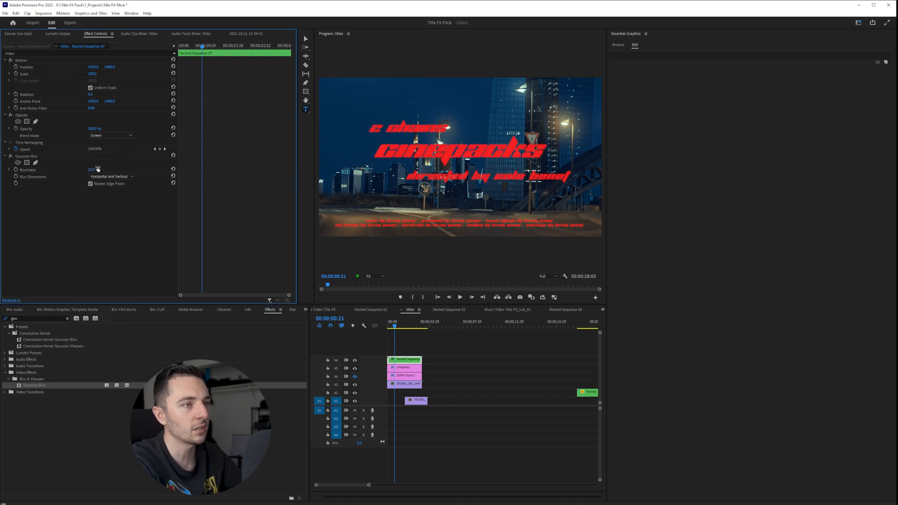
pyautogui.moveTo(92, 170); pyautogui.dragTo(115, 170)
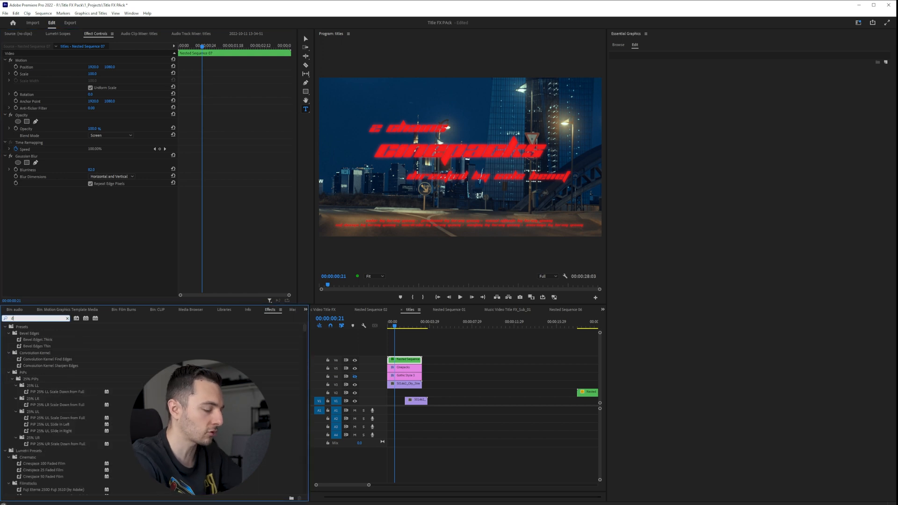
# Swap the glowing red title for the Serif Style 2 template on track V7.
pyautogui.write('dire')
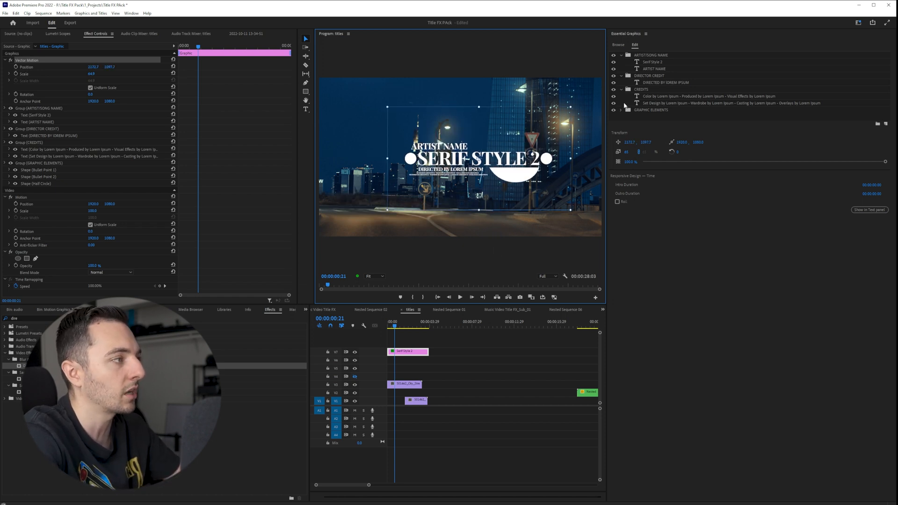
# Use the car footage as background and retitle to Tyler Casey and Music Video in sampled gold.
pyautogui.click(652, 110)
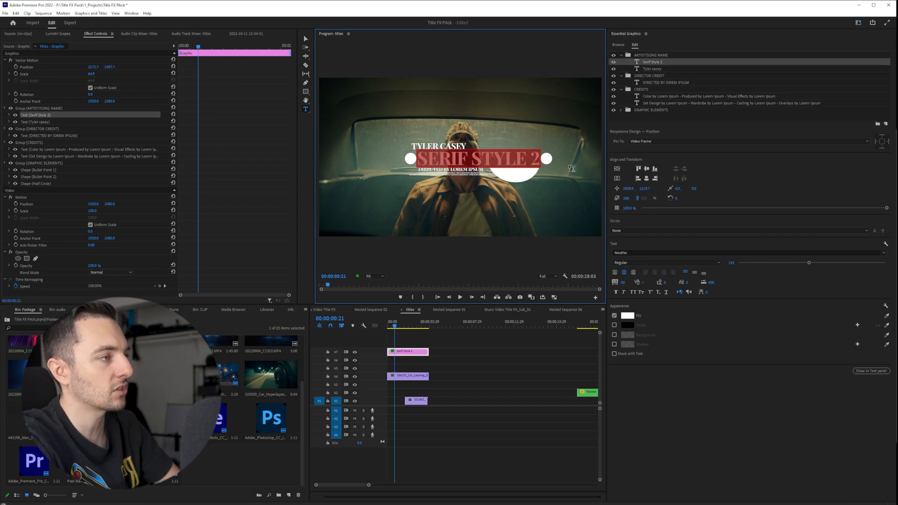
pyautogui.click(627, 315)
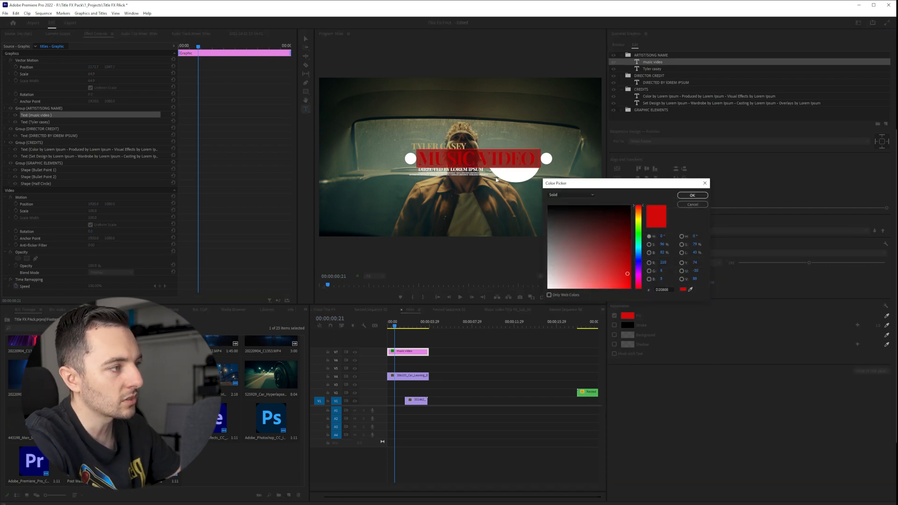
pyautogui.click(586, 267)
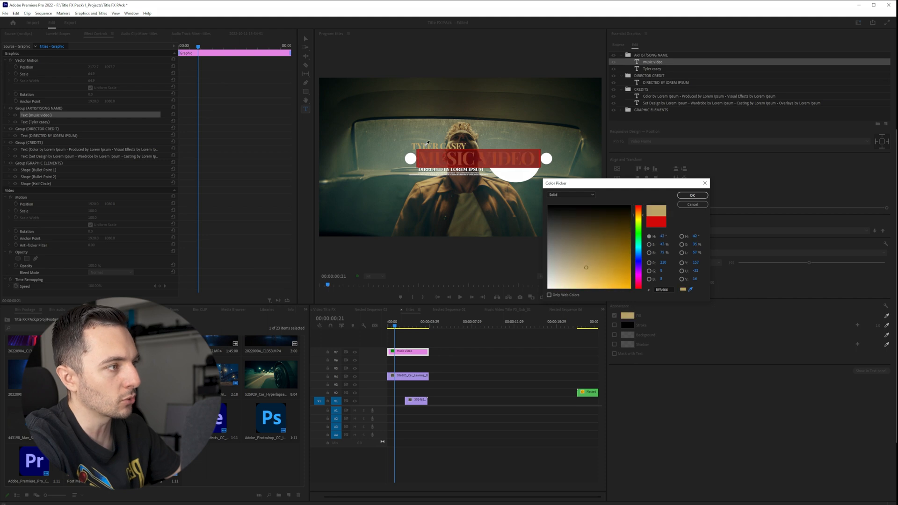
pyautogui.click(693, 195)
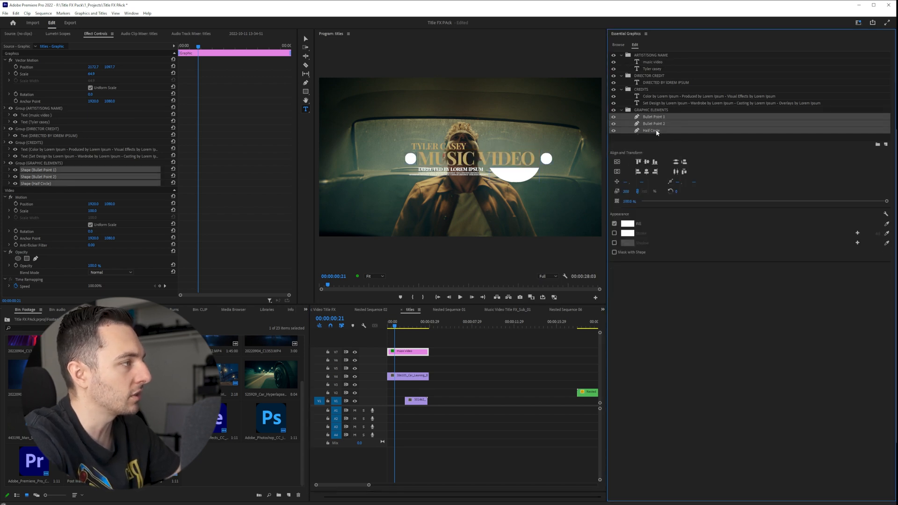
# Fill the Bullet Point 1, Bullet Point 2 and Half Circle layers with dark green.
pyautogui.click(627, 224)
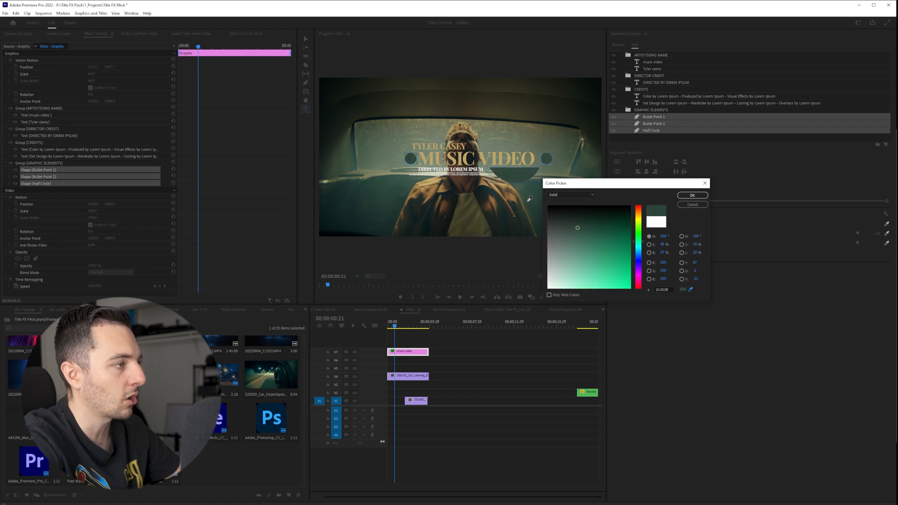
pyautogui.click(631, 229)
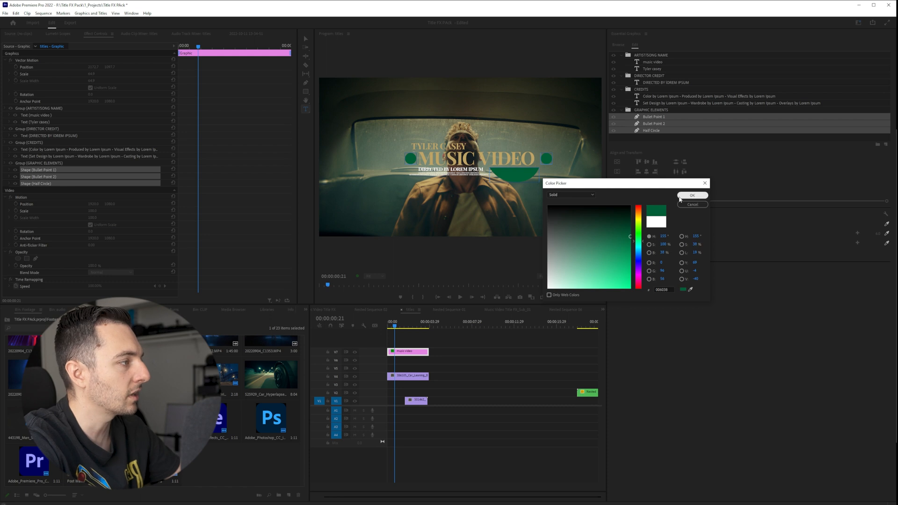
pyautogui.click(692, 195)
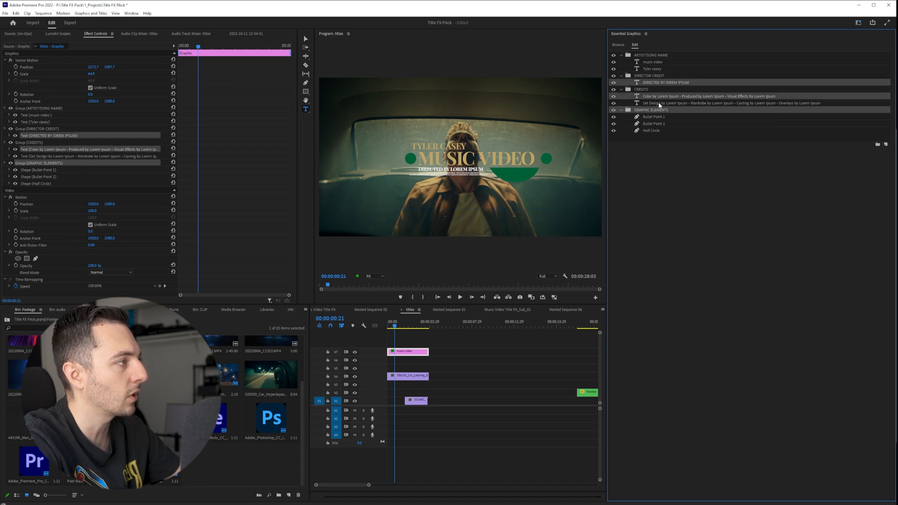
# Recolour the director and credits text layers with a colour sampled from the car footage.
pyautogui.click(715, 104)
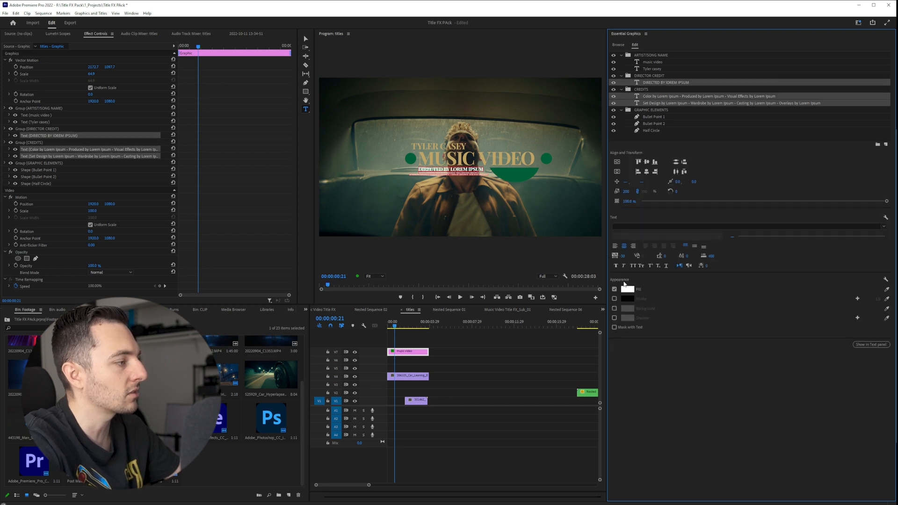
pyautogui.click(628, 289)
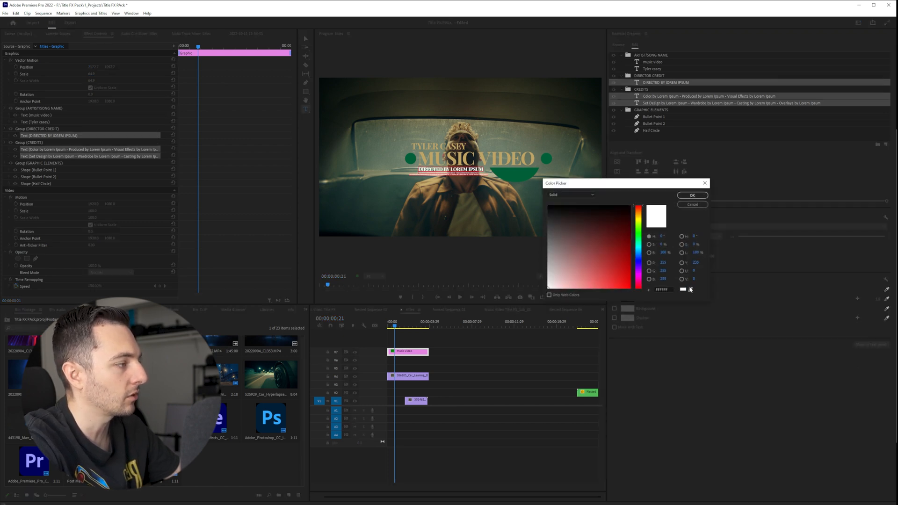
pyautogui.click(586, 268)
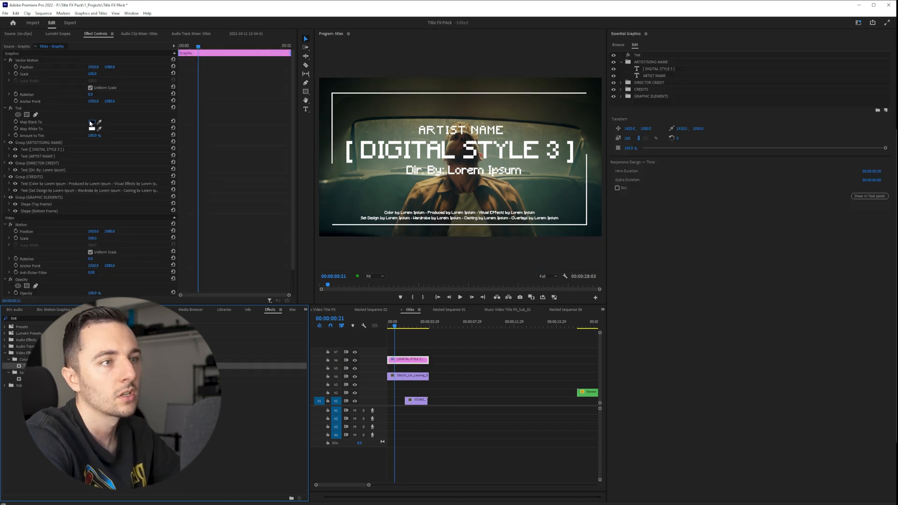
# Tint Digital Style 3 green, add glow and flicker presets, then brighten Map White To.
pyautogui.click(91, 128)
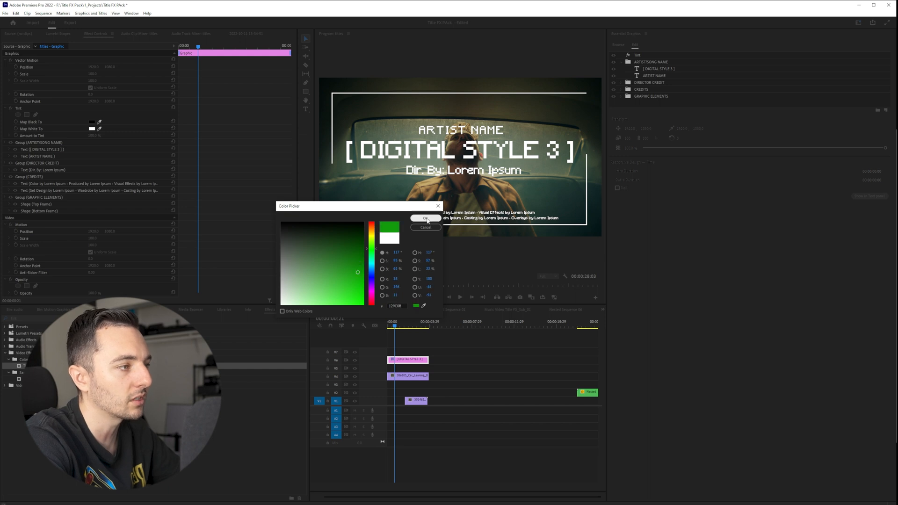
pyautogui.click(426, 219)
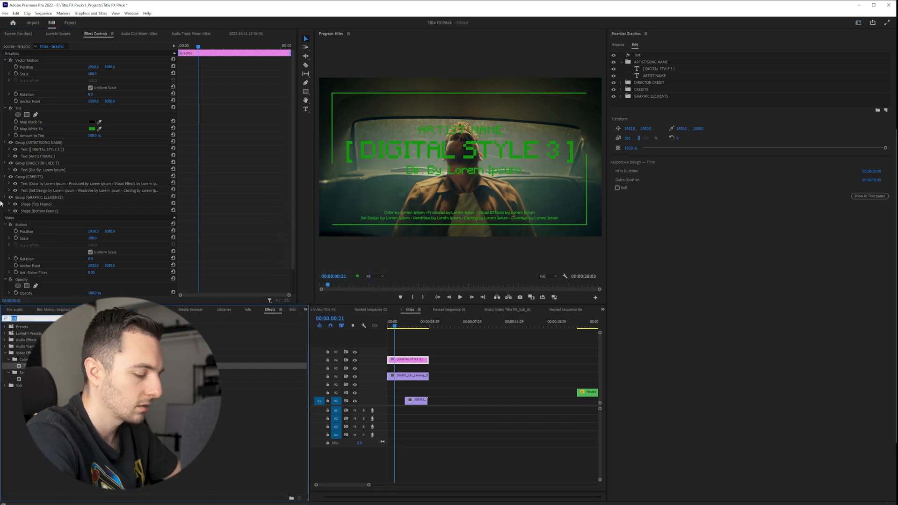
pyautogui.write('glow')
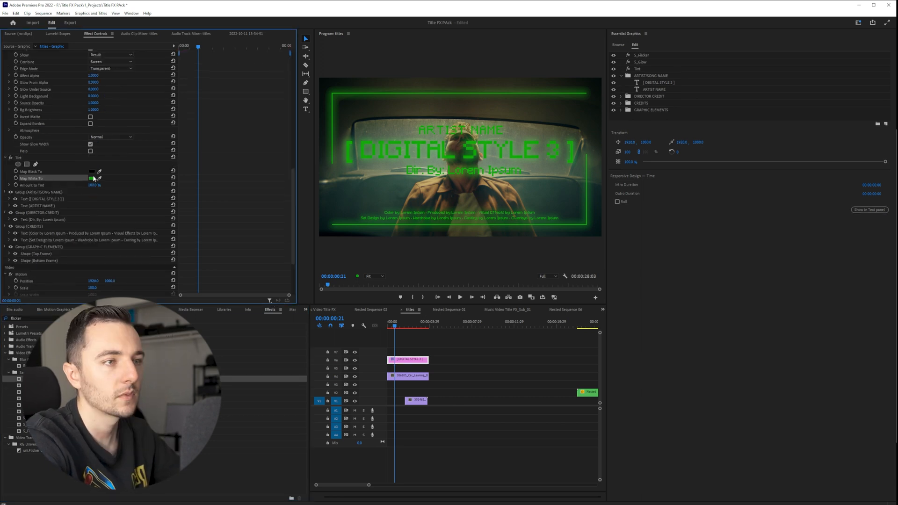
pyautogui.click(92, 179)
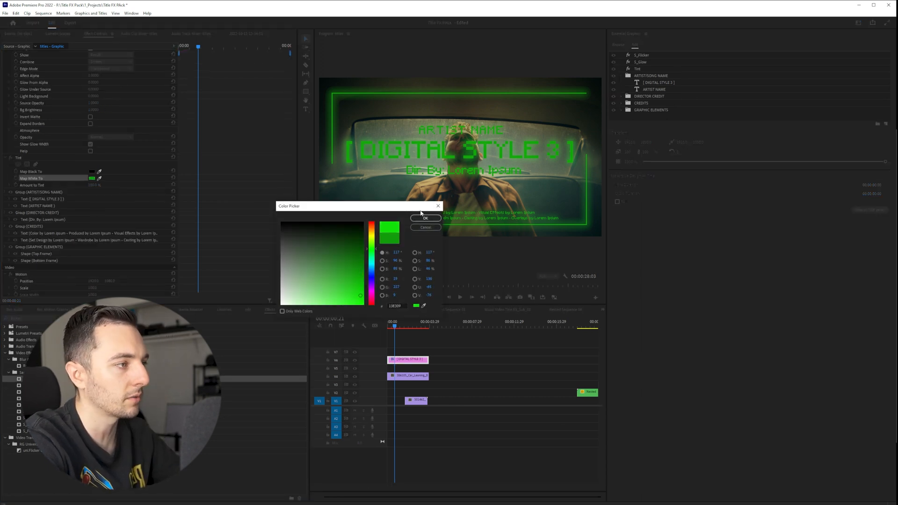
pyautogui.click(425, 218)
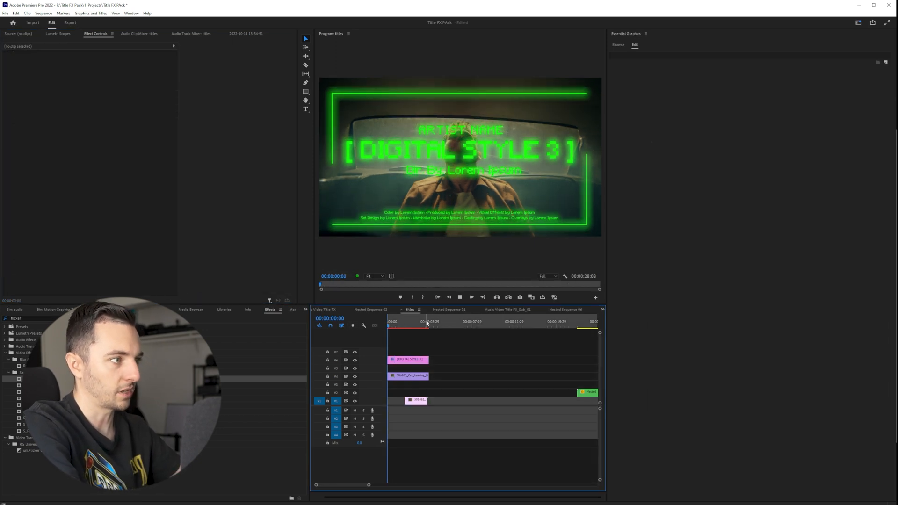
pyautogui.click(416, 401)
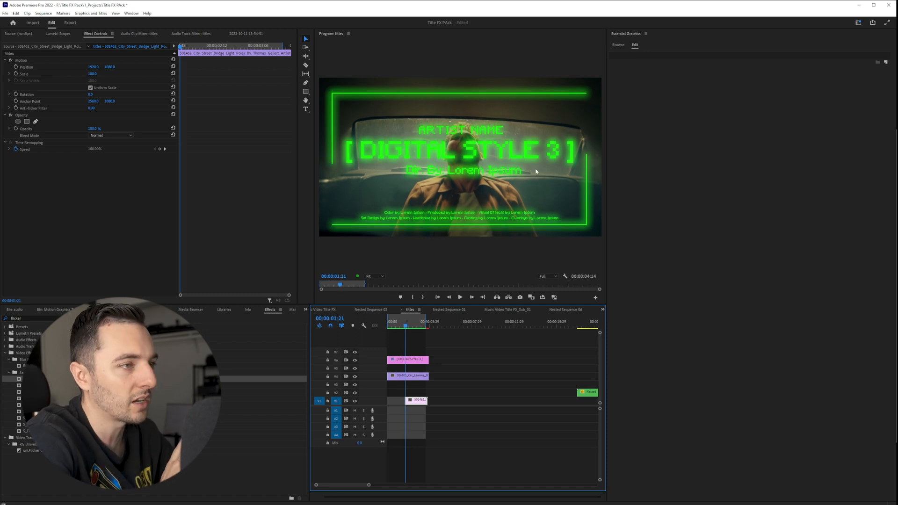
pyautogui.moveTo(1, 237)
pyautogui.write('texture')
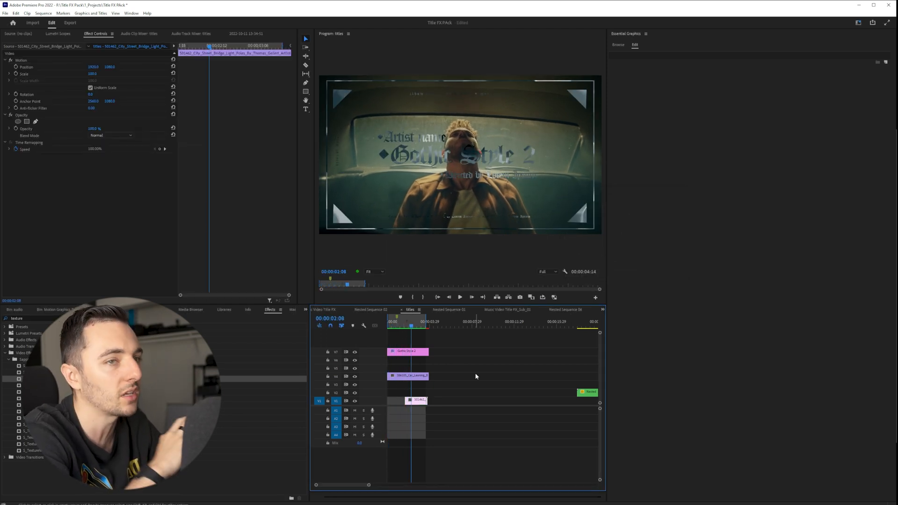
# Put the Gothic Style 2 template on V7 in place of Digital Style 3 and play it.
pyautogui.click(459, 297)
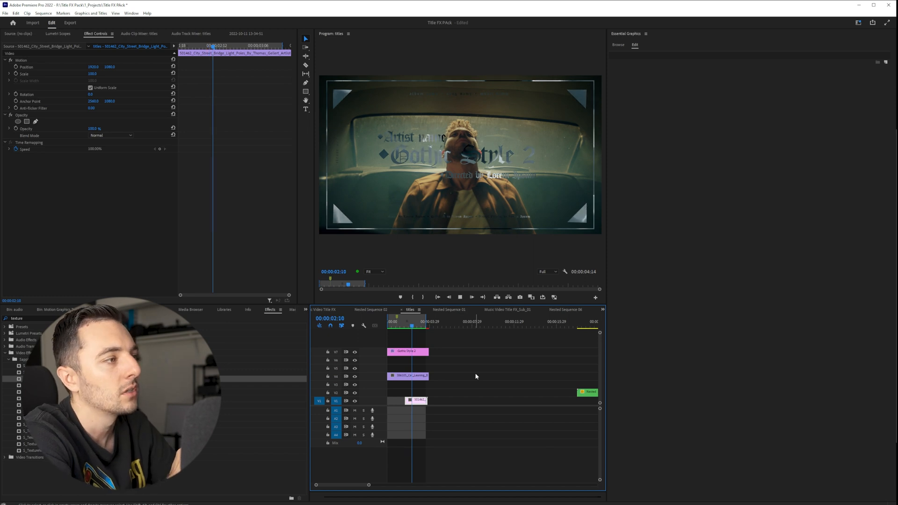